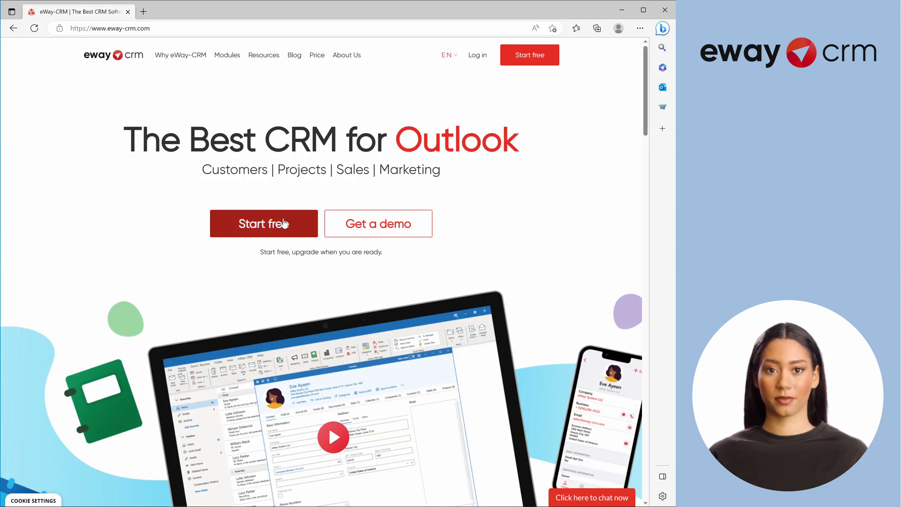
# - Sign up for a free eWay-CRM account on the Free Version plan
pyautogui.click(263, 222)
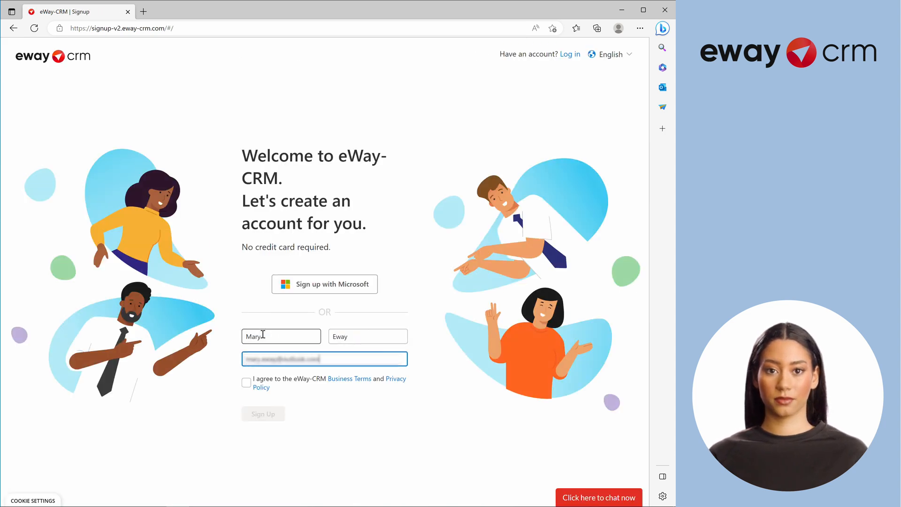
pyautogui.click(262, 413)
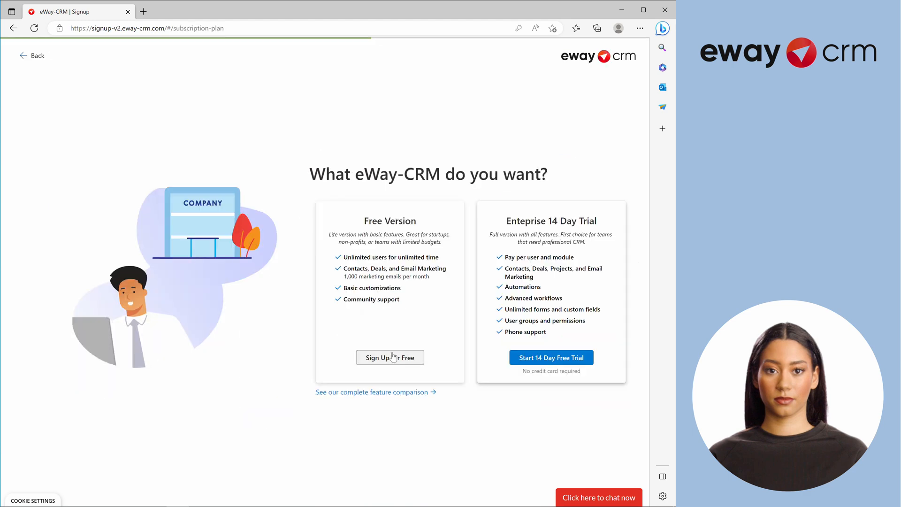
pyautogui.click(389, 357)
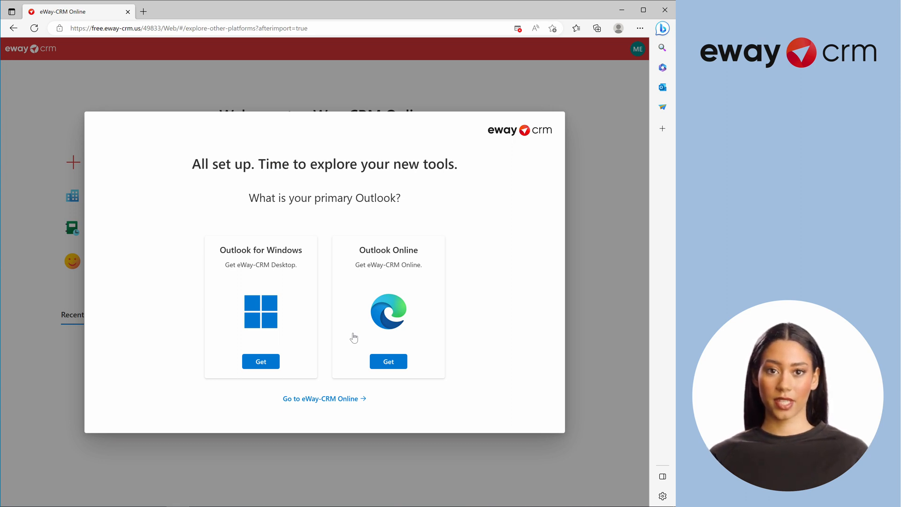
pyautogui.click(324, 398)
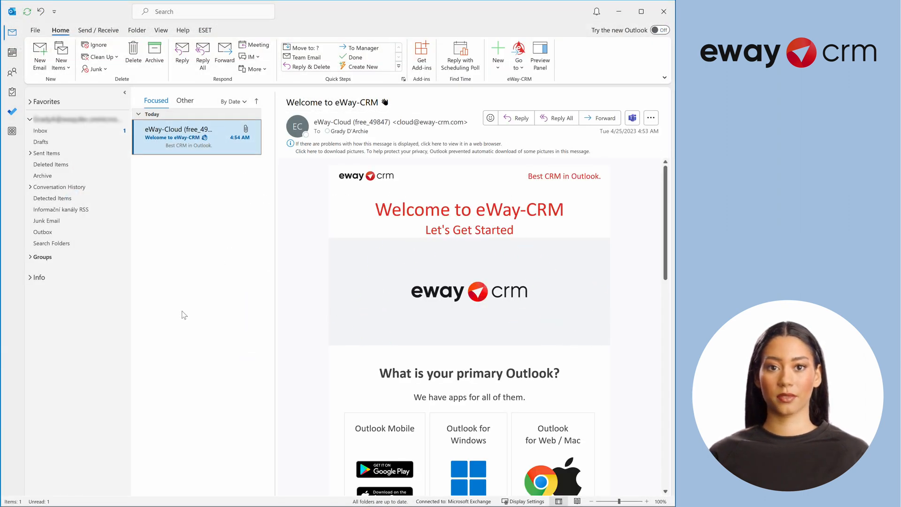
# - Install eWay-CRM Desktop from the downloaded installer, launch Outlook, and log in with the password
pyautogui.scroll(-3)
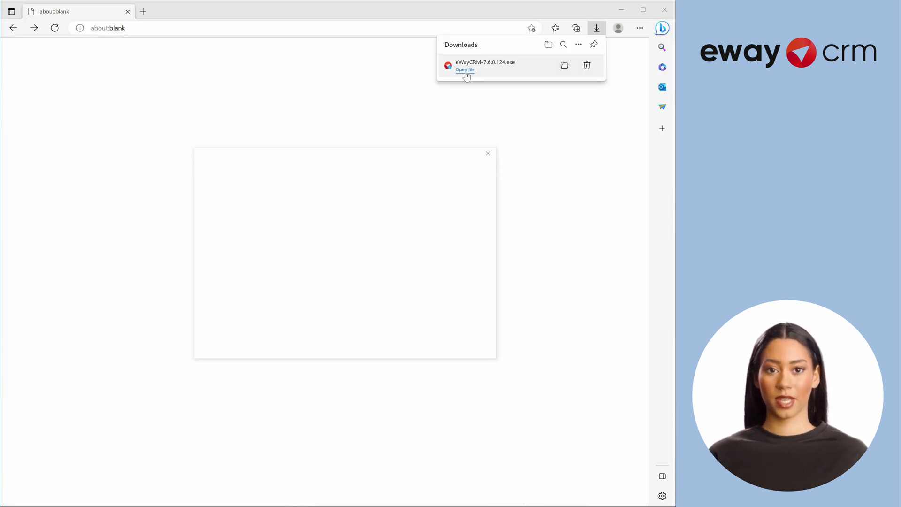
pyautogui.click(464, 69)
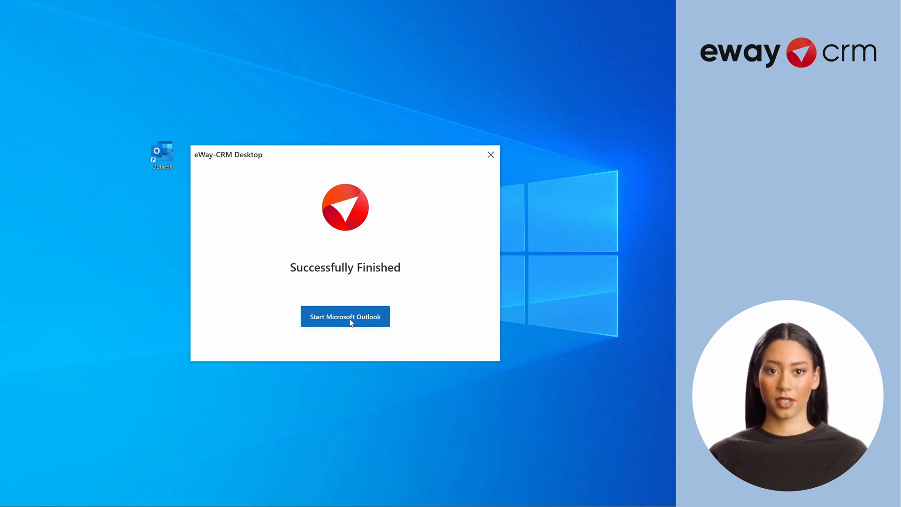
pyautogui.click(345, 316)
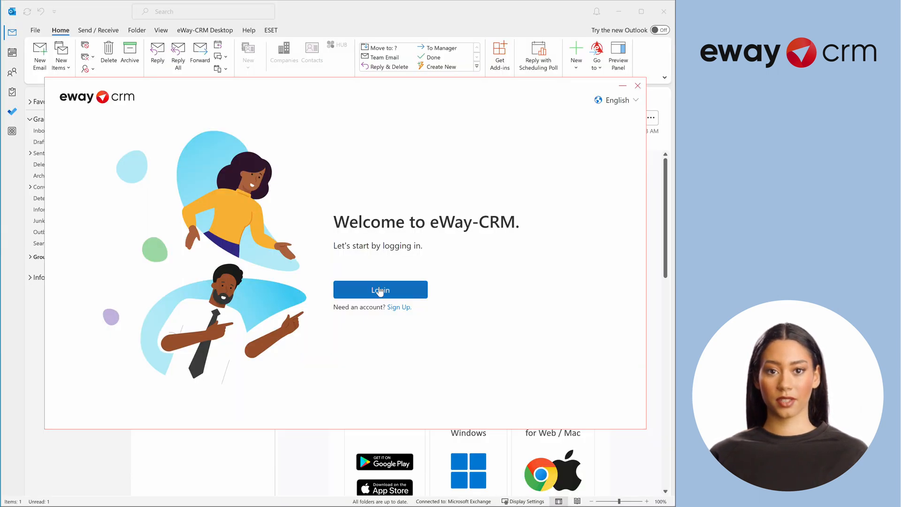
pyautogui.click(379, 289)
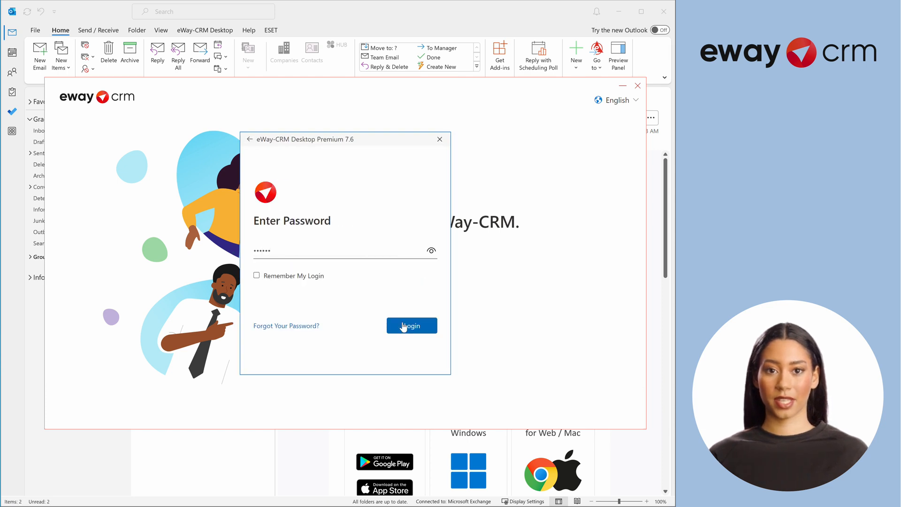
pyautogui.click(412, 325)
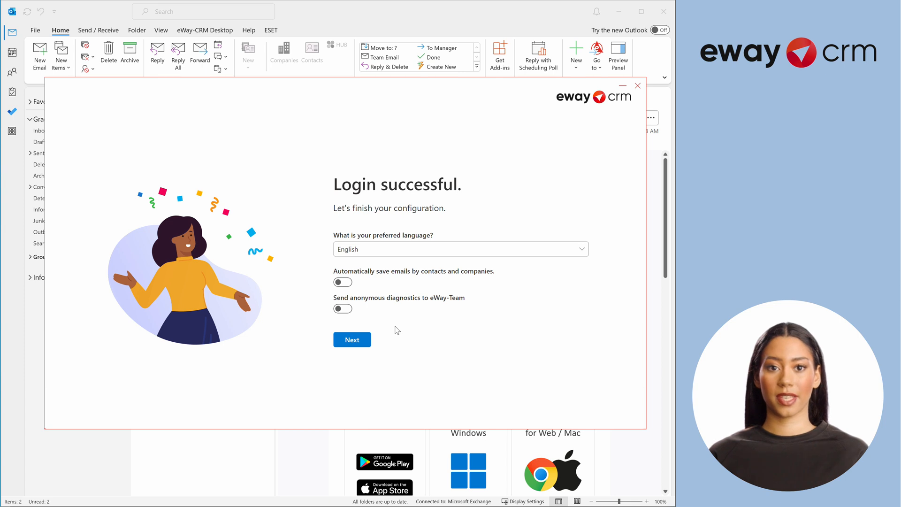
# - Enable 'Automatically save emails by contacts and companies' and confirm the configuration
pyautogui.click(342, 282)
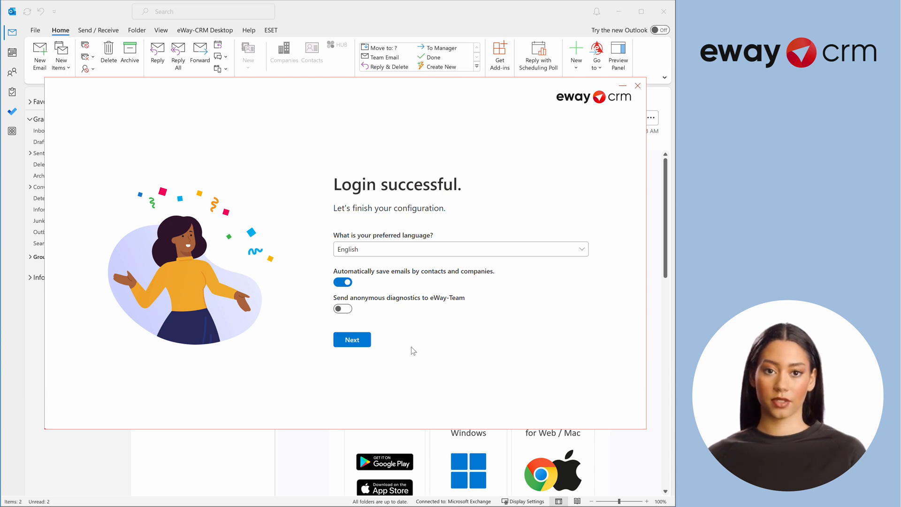
pyautogui.click(352, 340)
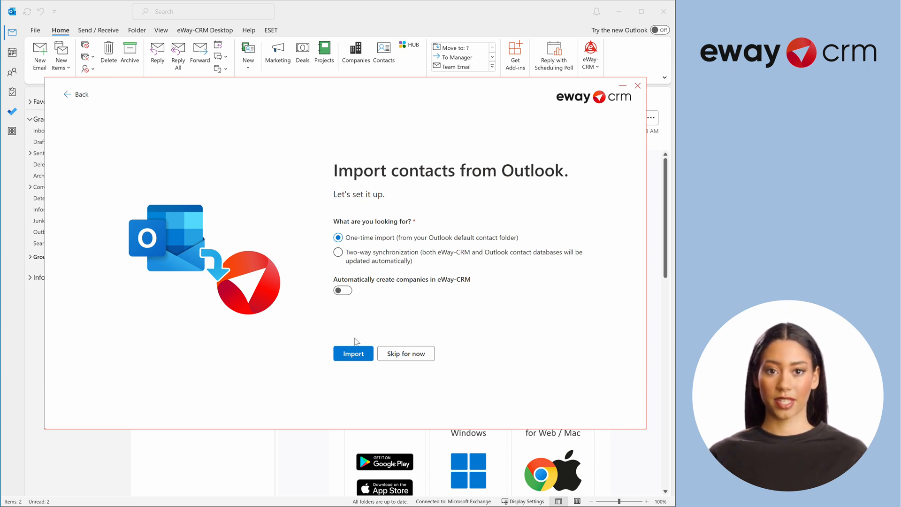
# - Import Outlook contacts with automatic company creation enabled, then start eWay-CRM
pyautogui.click(343, 290)
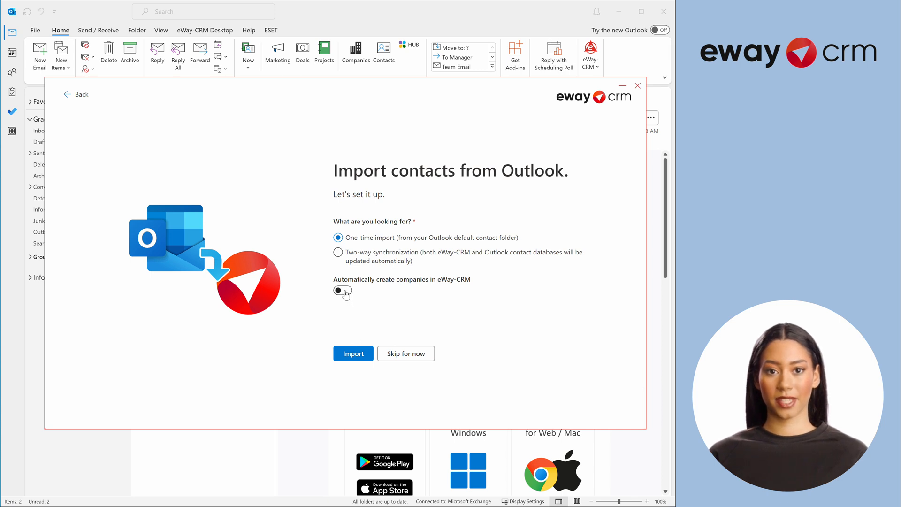
pyautogui.click(342, 290)
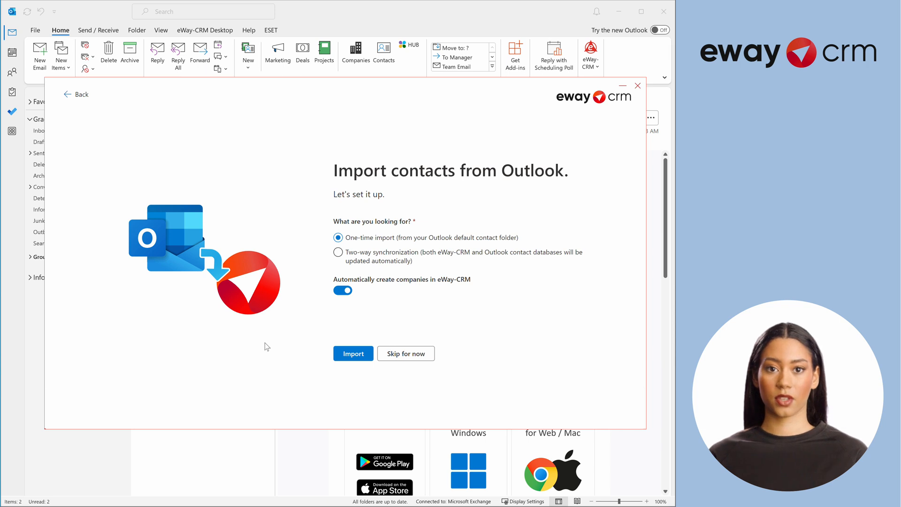
pyautogui.moveTo(273, 347)
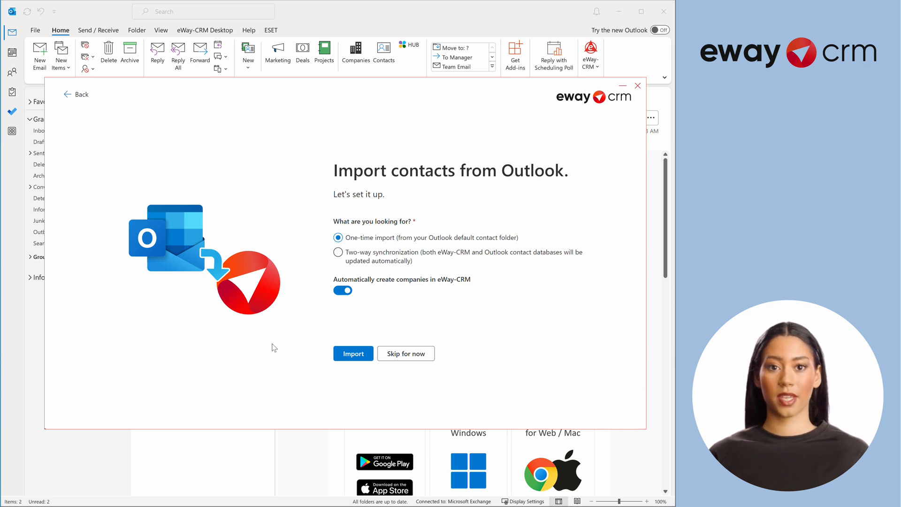
pyautogui.click(353, 354)
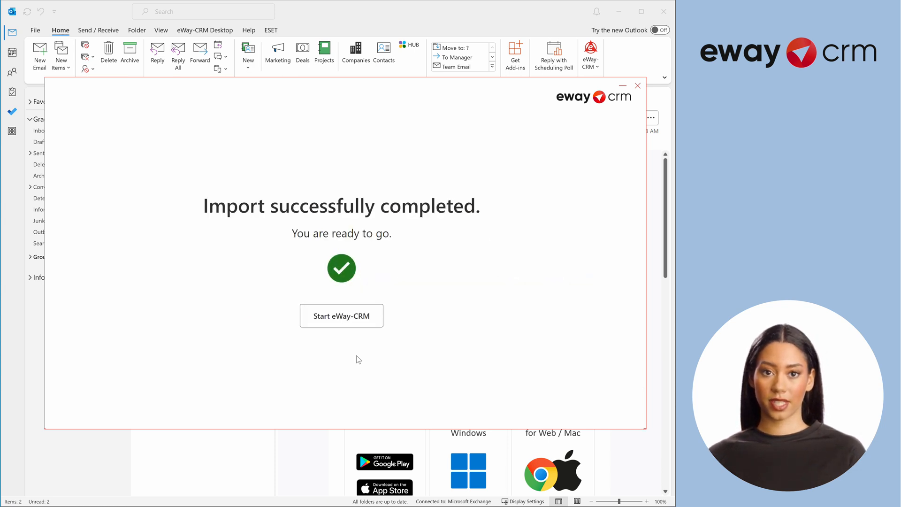
pyautogui.moveTo(349, 326)
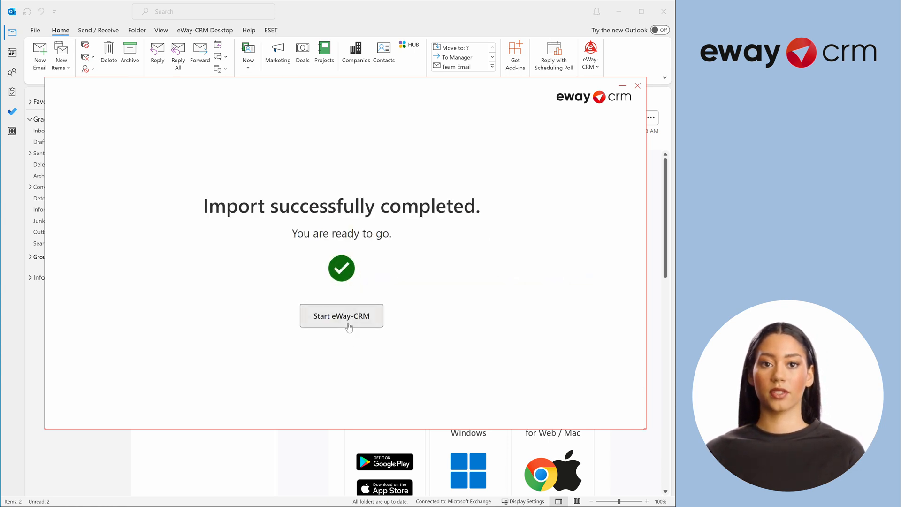
pyautogui.click(341, 315)
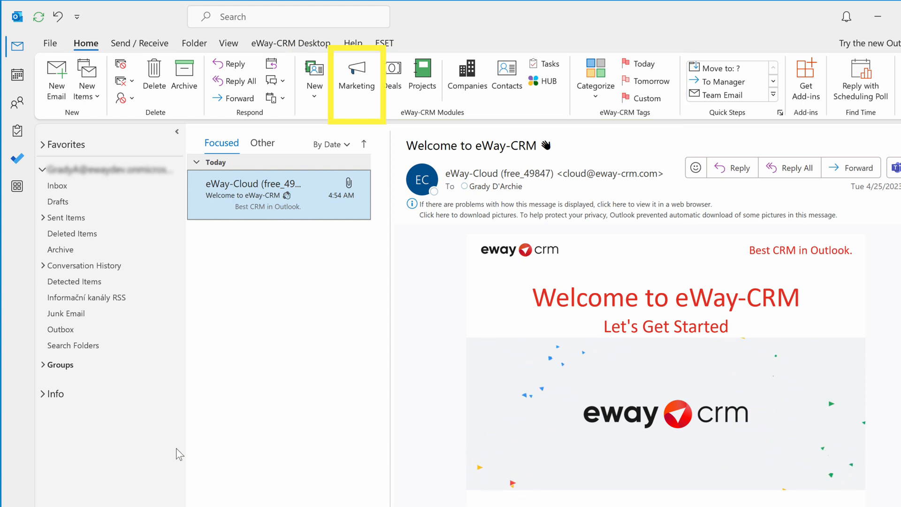
pyautogui.moveTo(466, 75)
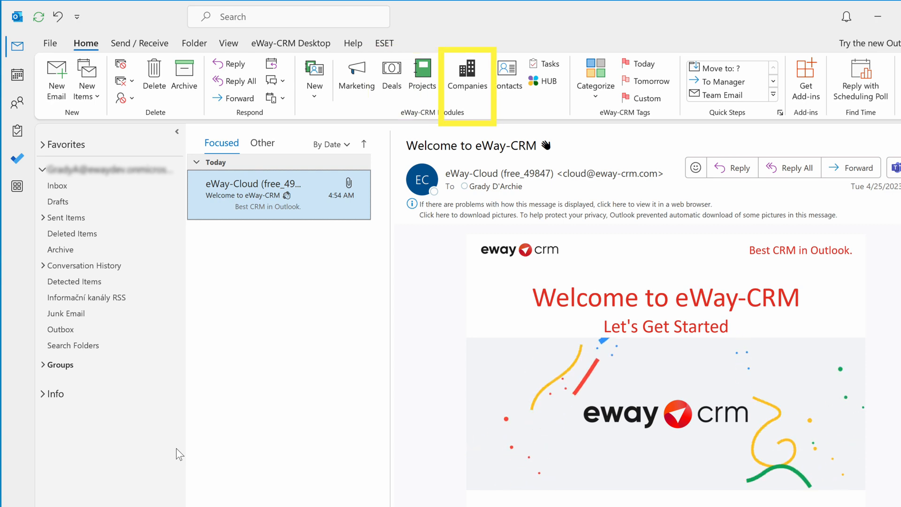
pyautogui.moveTo(544, 69)
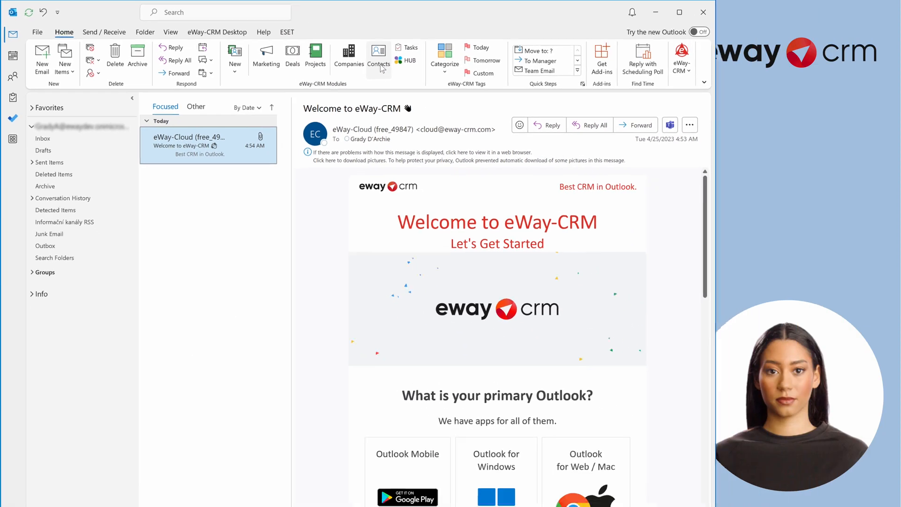
# - Open the eWay-CRM Contacts module from the Home ribbon's eWay-CRM Modules group
pyautogui.click(378, 56)
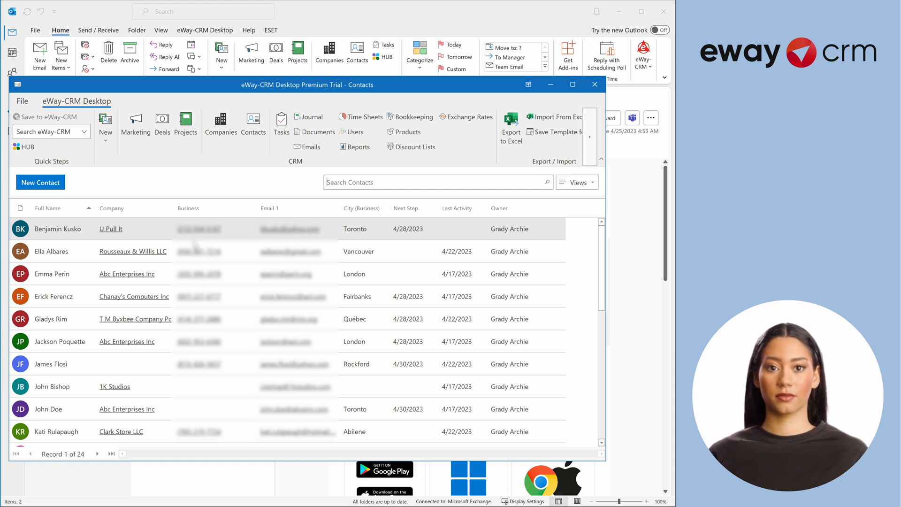
# - Browse the contacts, search for 'john doe', then clear the search to list all contacts
pyautogui.scroll(-3)
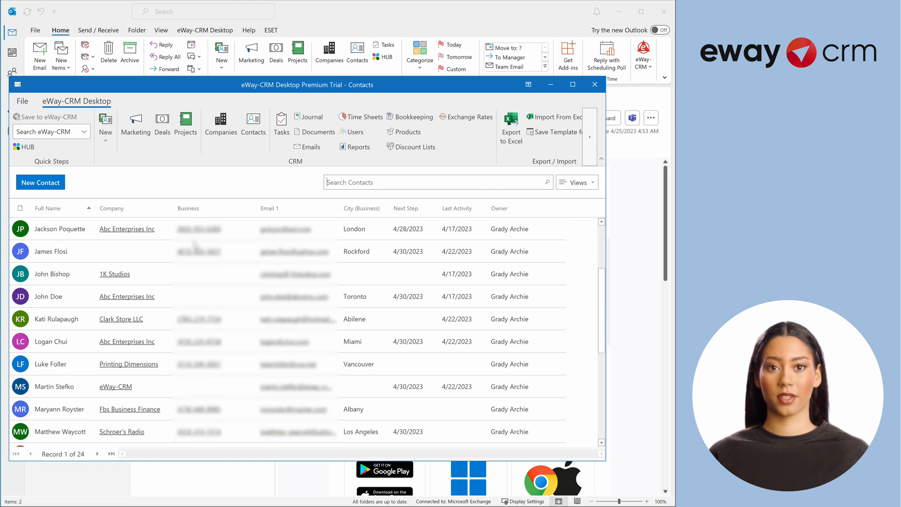
pyautogui.scroll(-3)
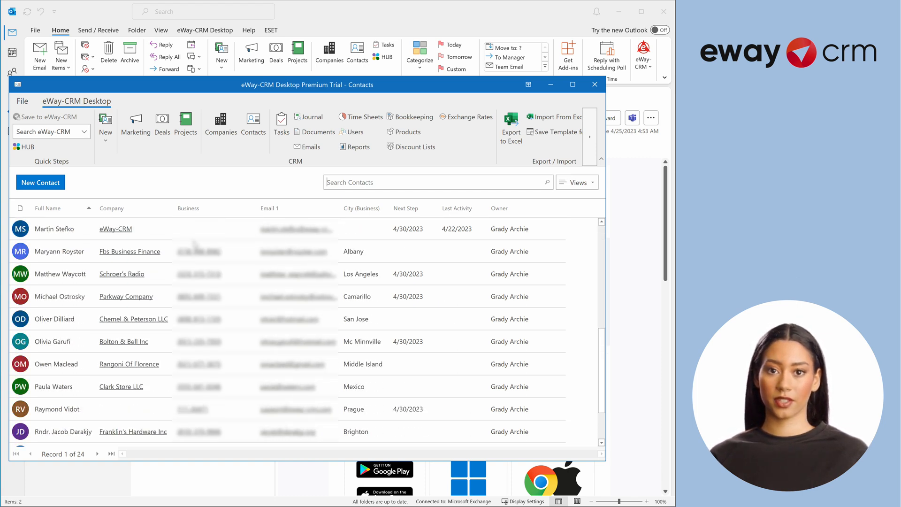
pyautogui.scroll(3)
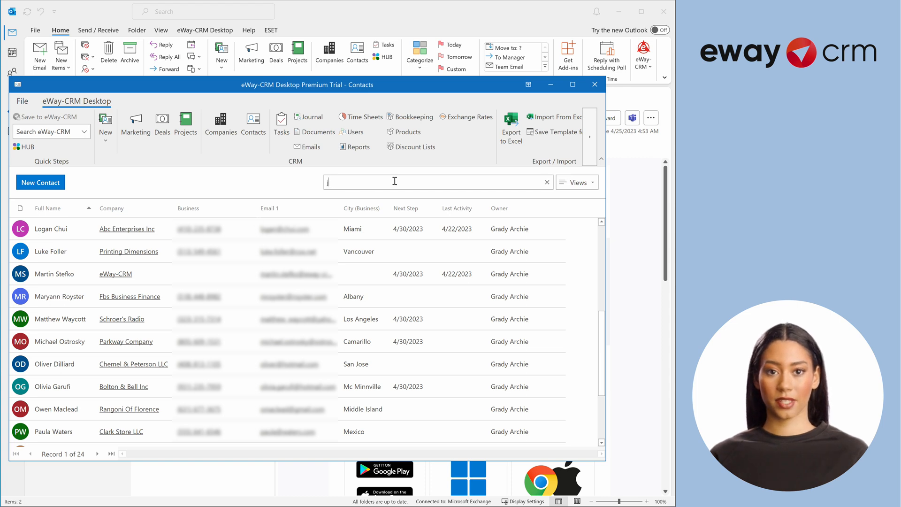
pyautogui.write('john doe')
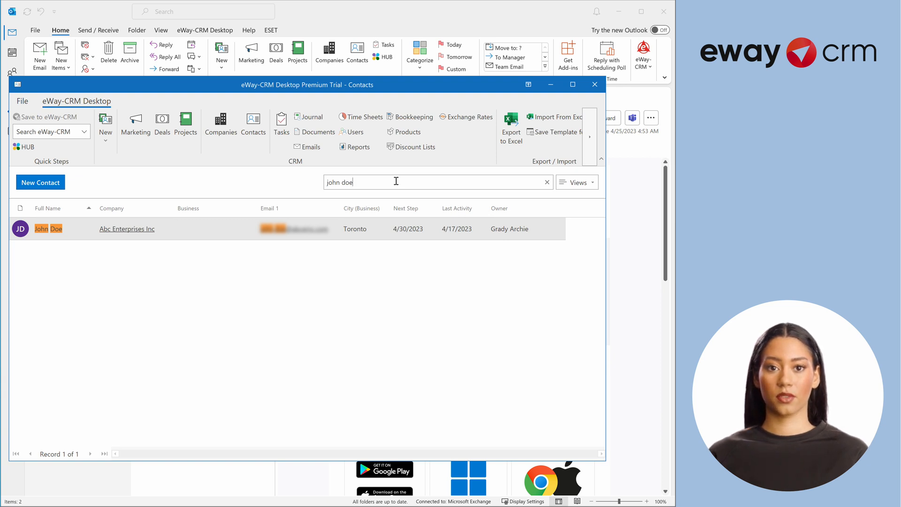
pyautogui.click(545, 182)
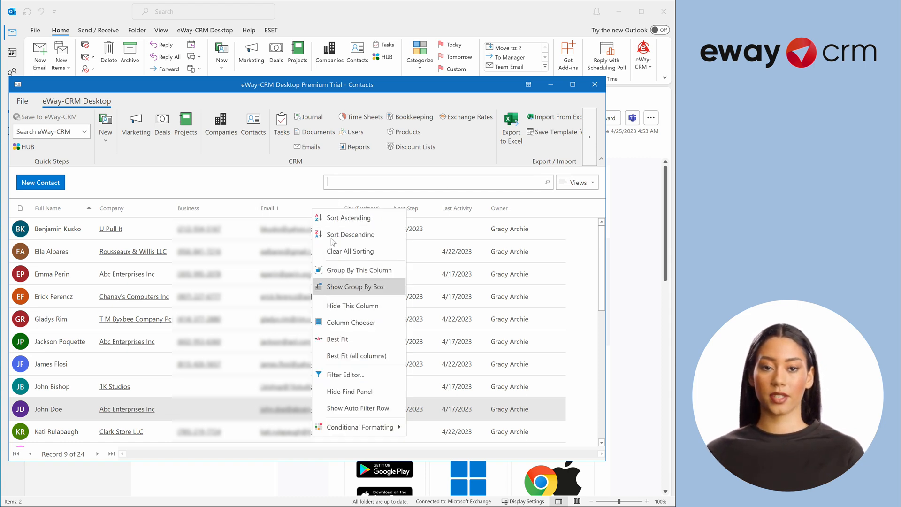
# - Search the column customization panel for 'no' to find the Note column
pyautogui.click(349, 322)
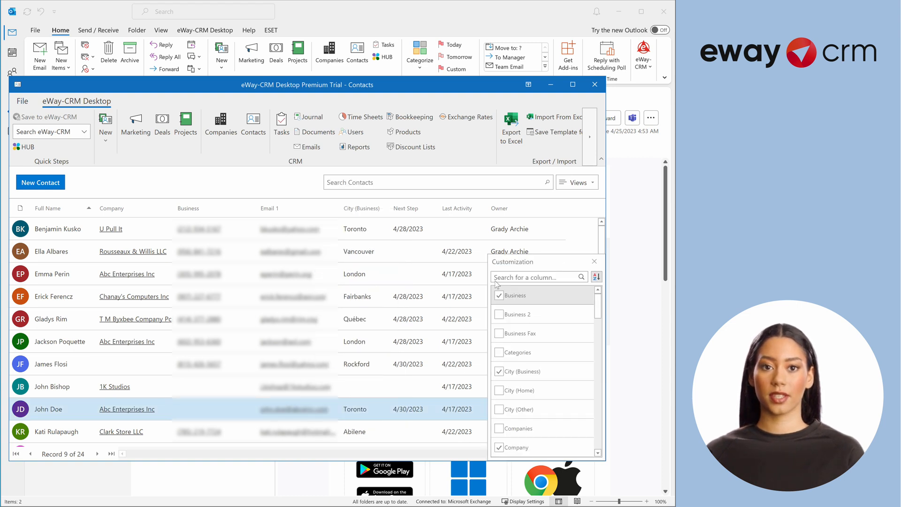
pyautogui.write('no')
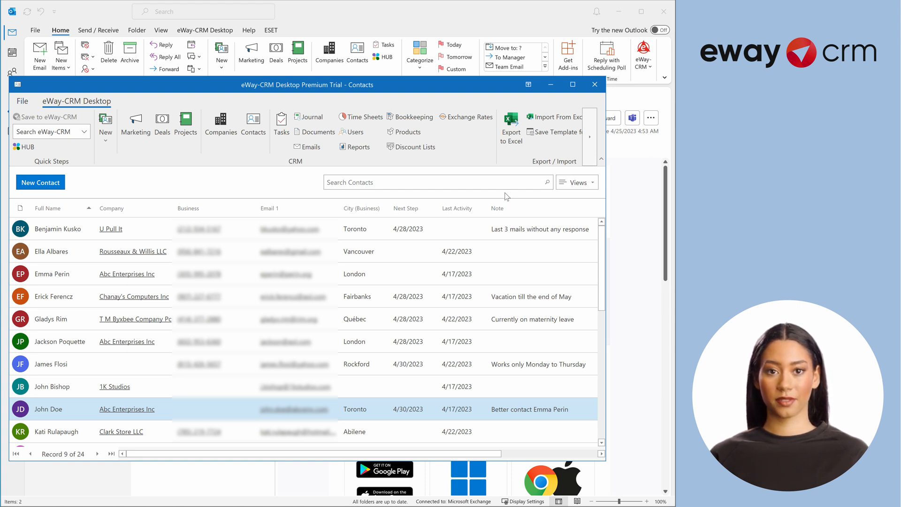
# - Switch to the Contacts By Countries view and expand the United States of America group
pyautogui.click(576, 182)
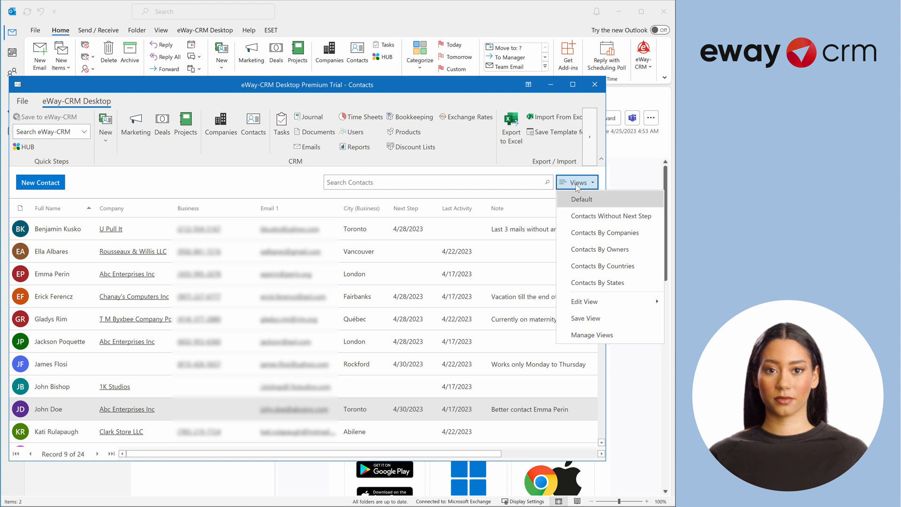
pyautogui.click(602, 266)
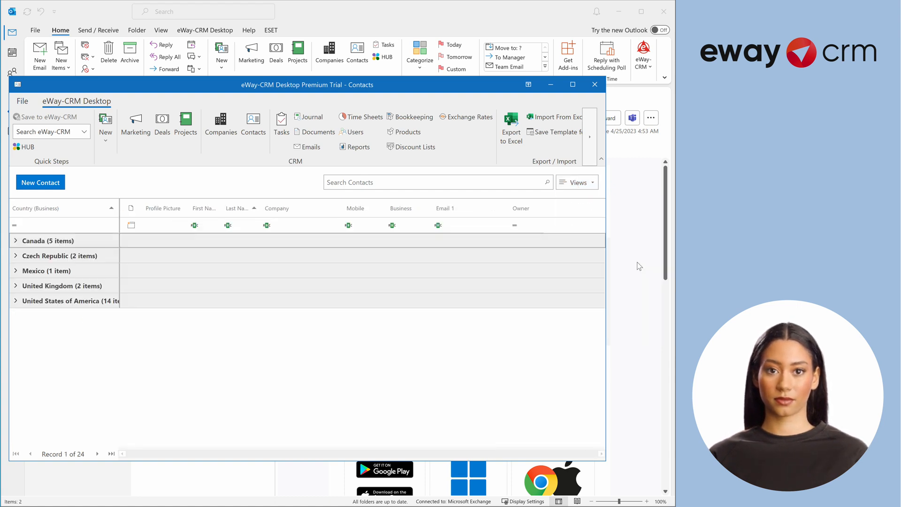
pyautogui.moveTo(548, 263)
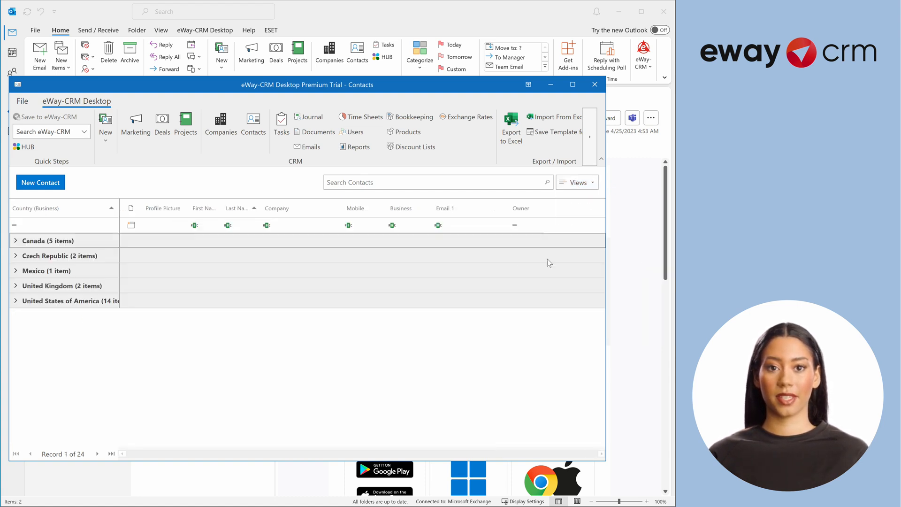
pyautogui.click(46, 240)
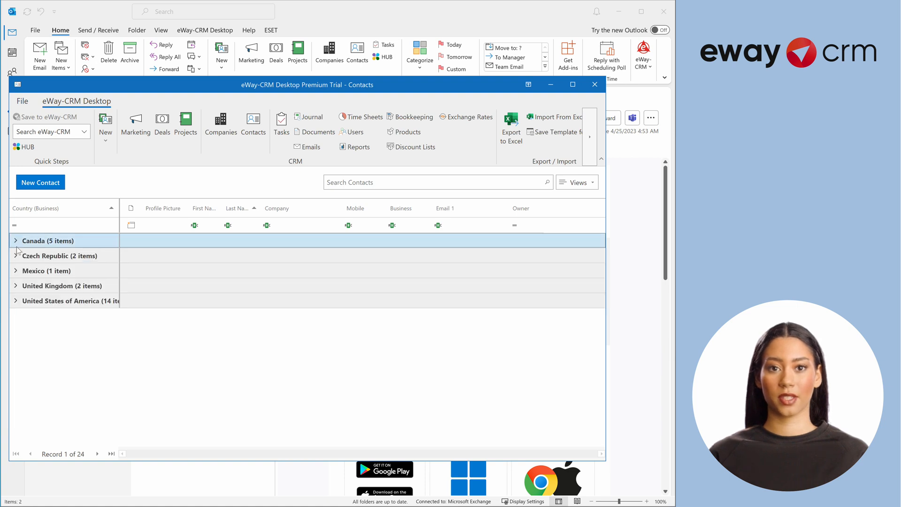
pyautogui.click(16, 301)
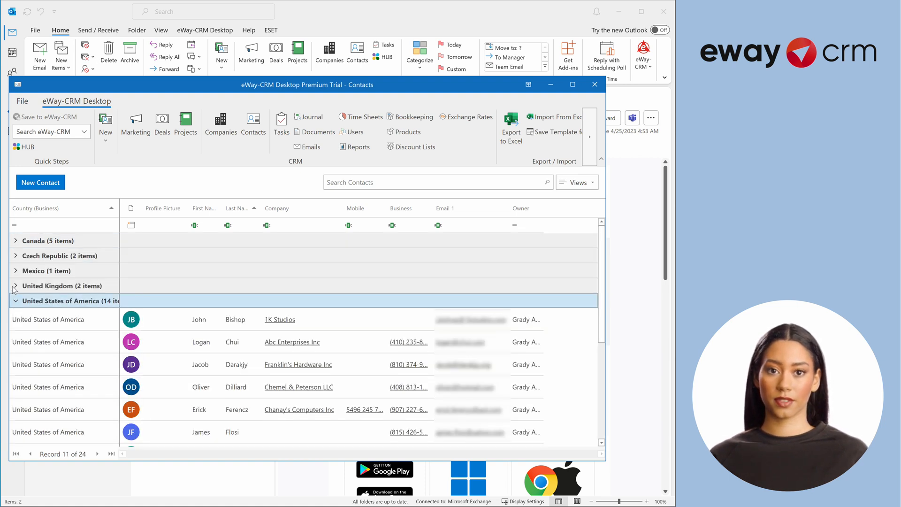
pyautogui.click(62, 286)
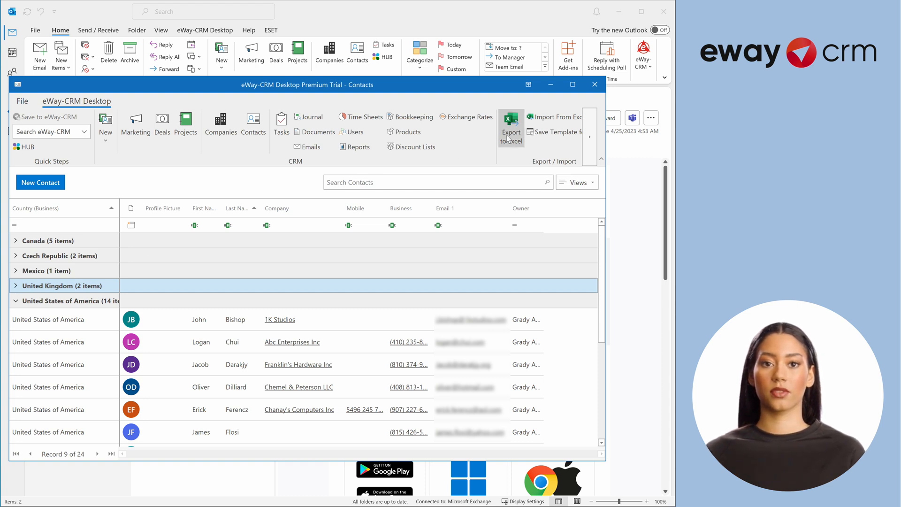
# - Export the contacts list to Excel as contacts.xlsx, open it, and begin a new contact
pyautogui.click(510, 125)
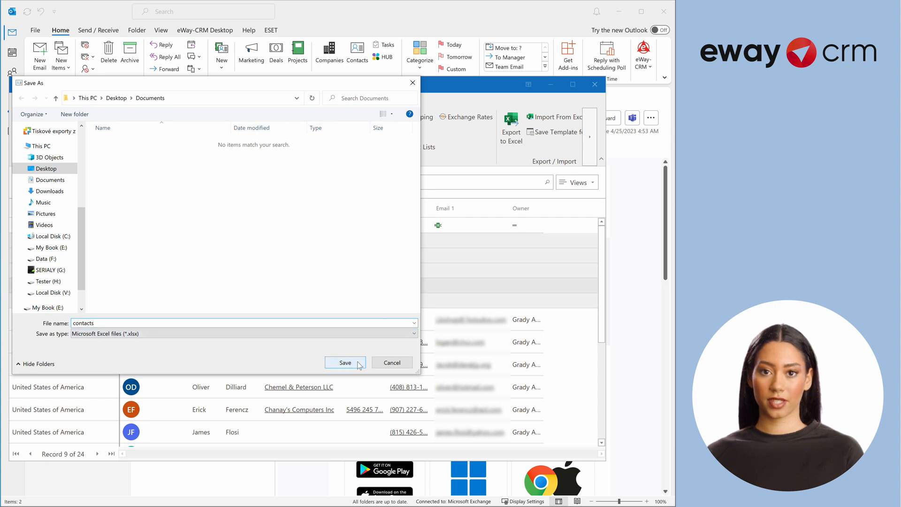
pyautogui.click(344, 363)
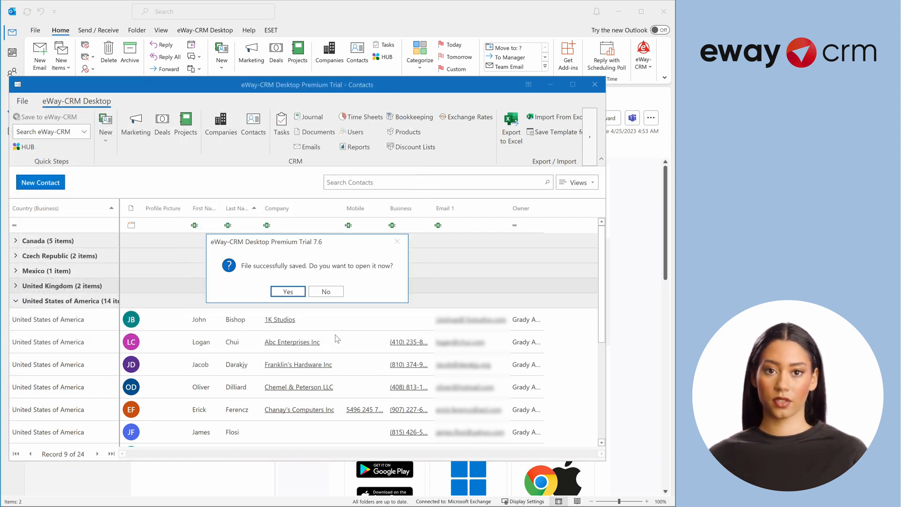
pyautogui.click(287, 291)
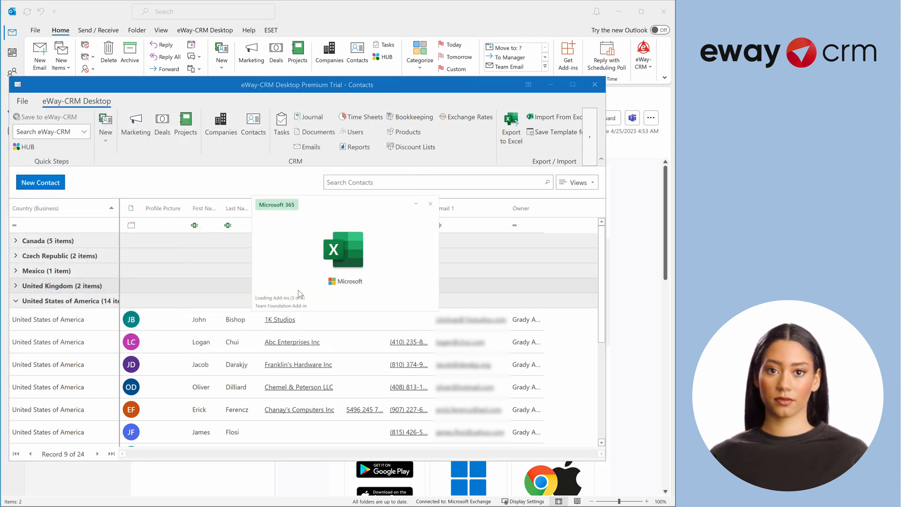
pyautogui.click(510, 122)
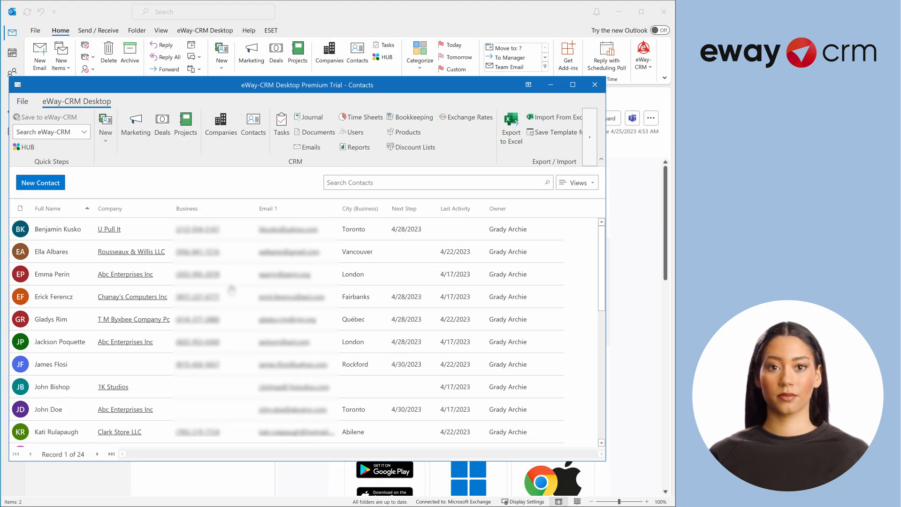
pyautogui.click(41, 182)
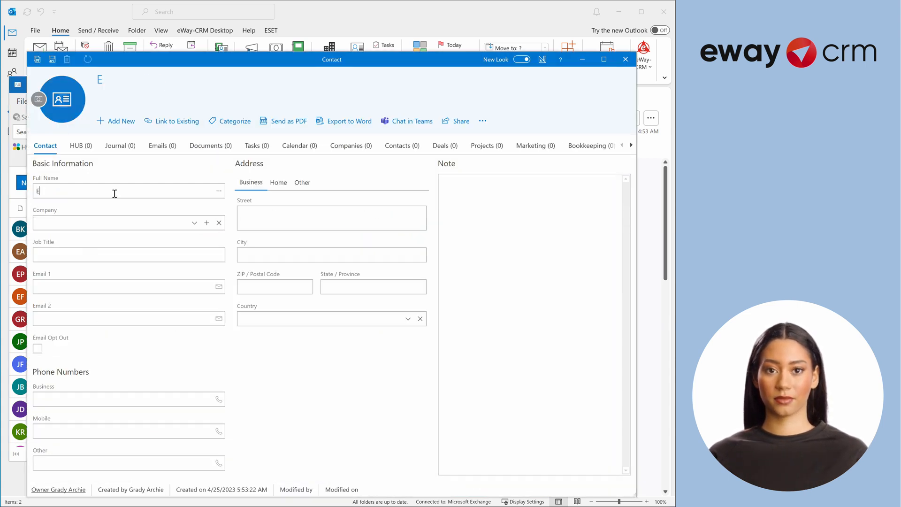
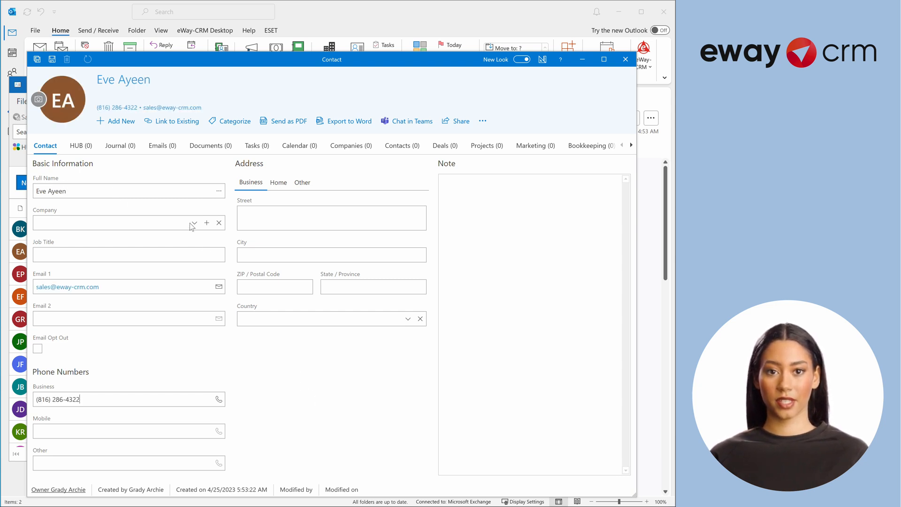
pyautogui.click(193, 222)
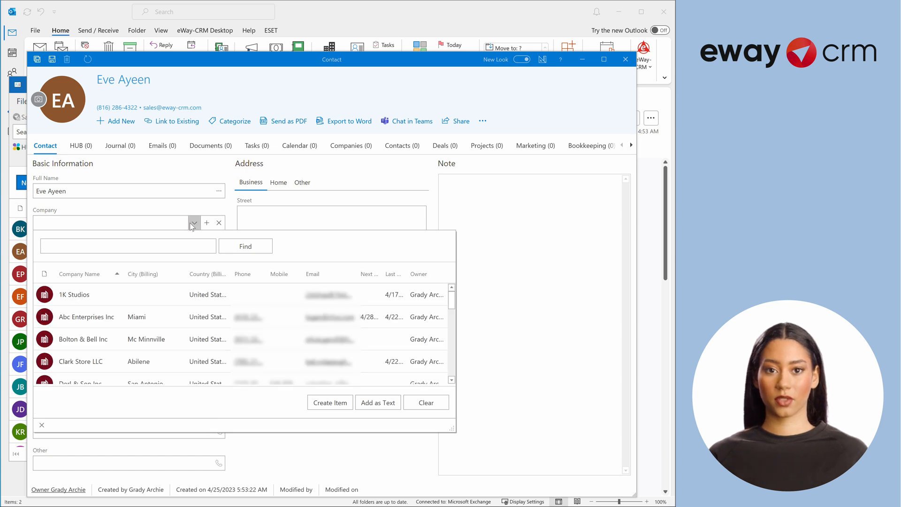
pyautogui.click(80, 361)
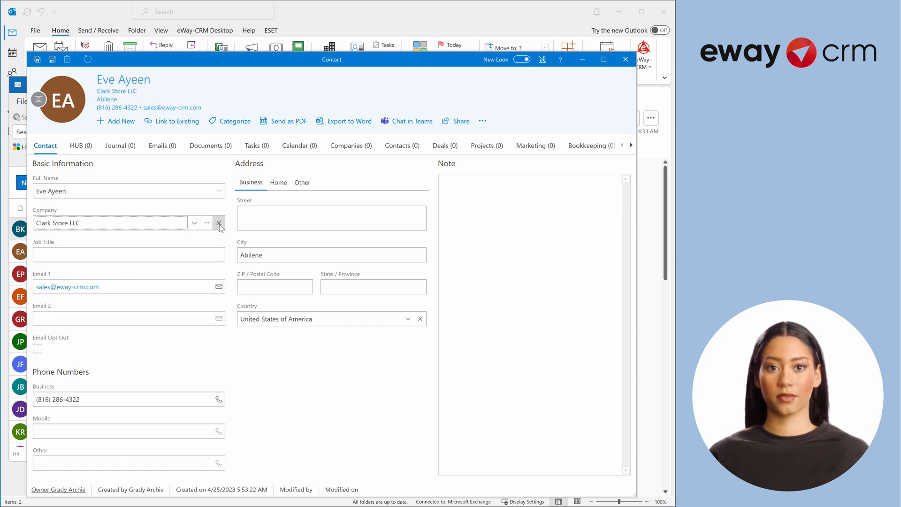
pyautogui.click(219, 223)
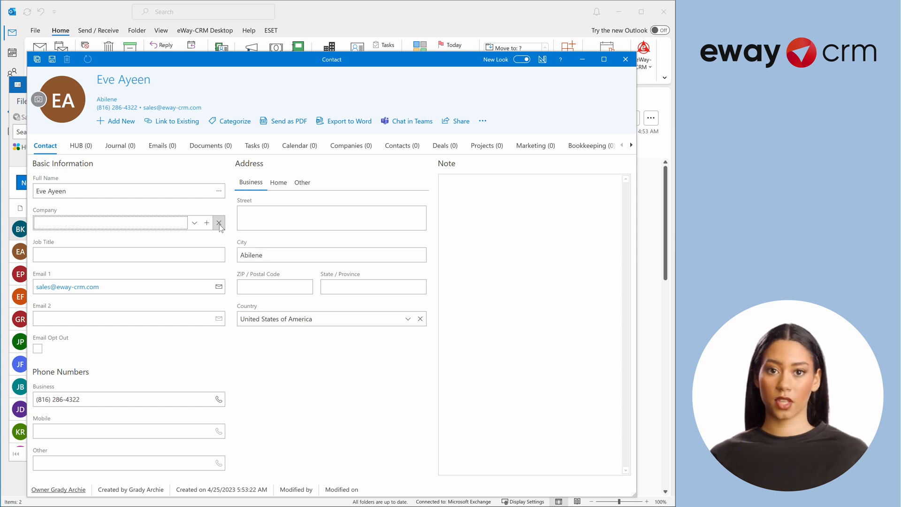
pyautogui.click(194, 223)
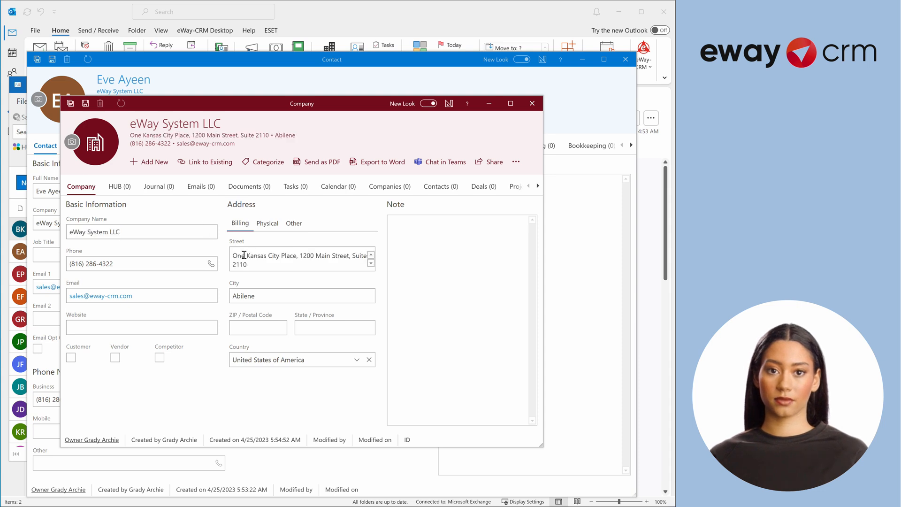
# - Enter Kansas City as the company address, set logo.png as its picture, and save
pyautogui.write('Kansas City')
pyautogui.write('MO')
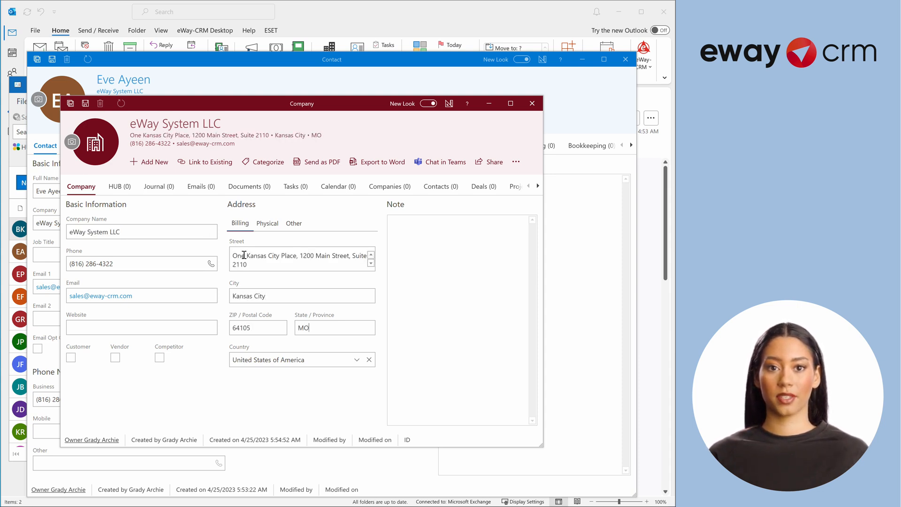
pyautogui.click(72, 142)
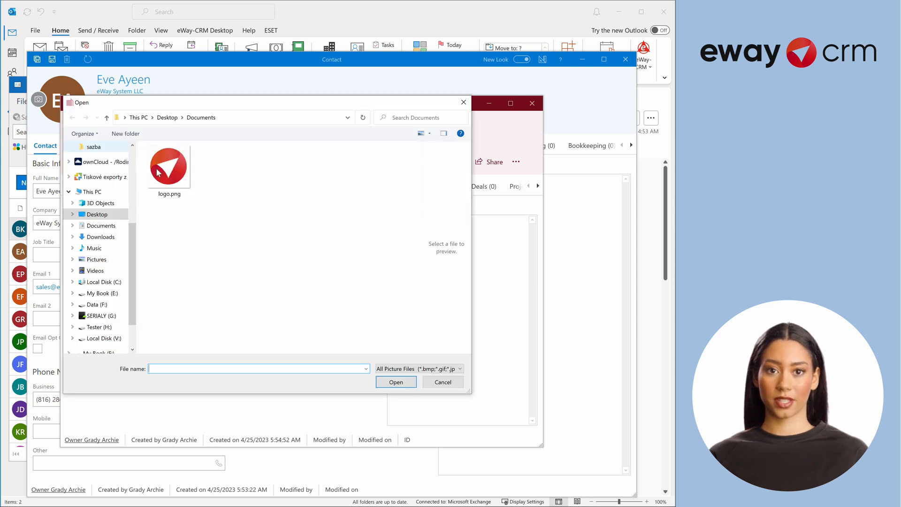
pyautogui.click(442, 382)
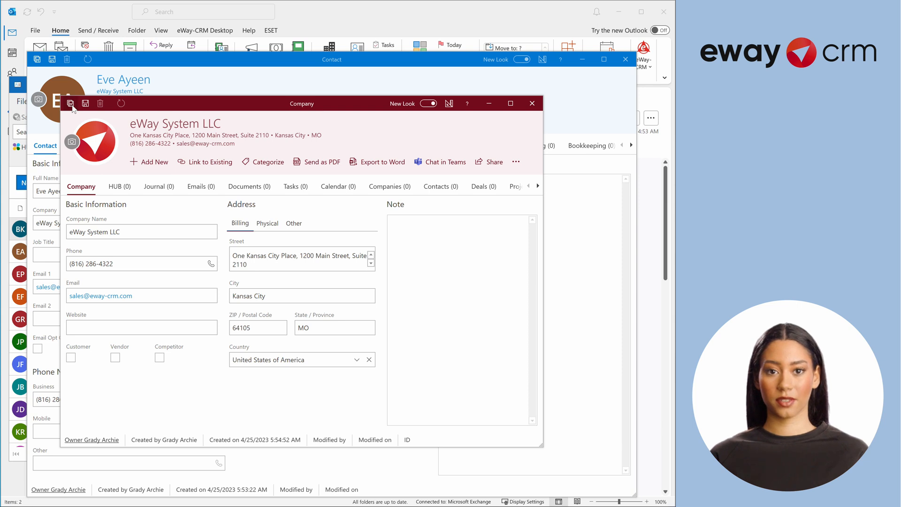
pyautogui.click(530, 103)
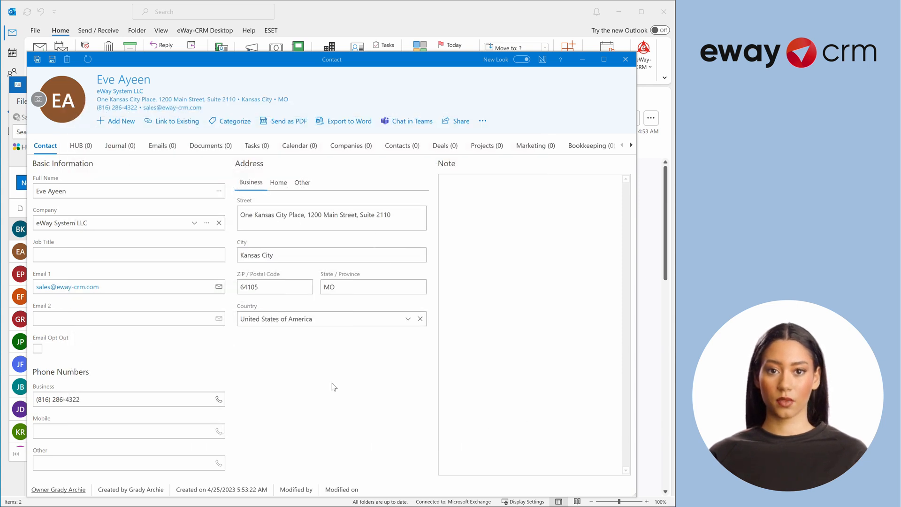
pyautogui.click(115, 223)
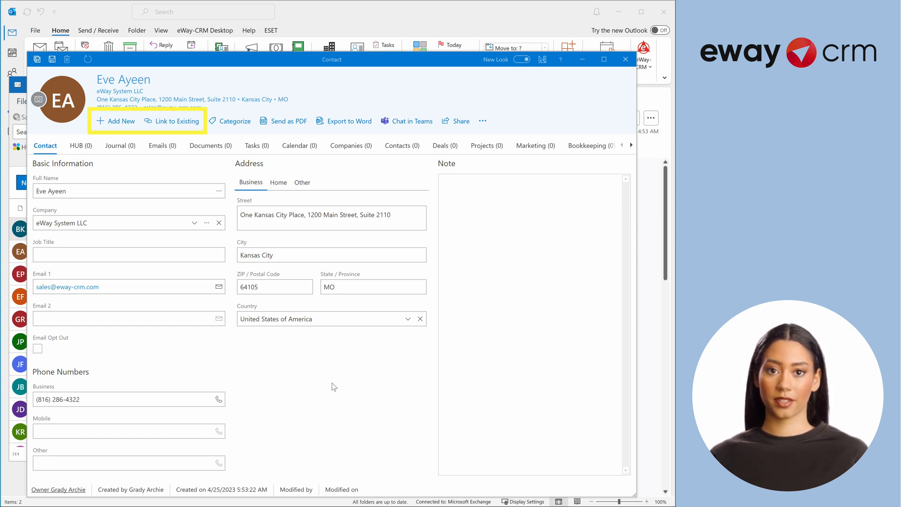
pyautogui.moveTo(314, 360)
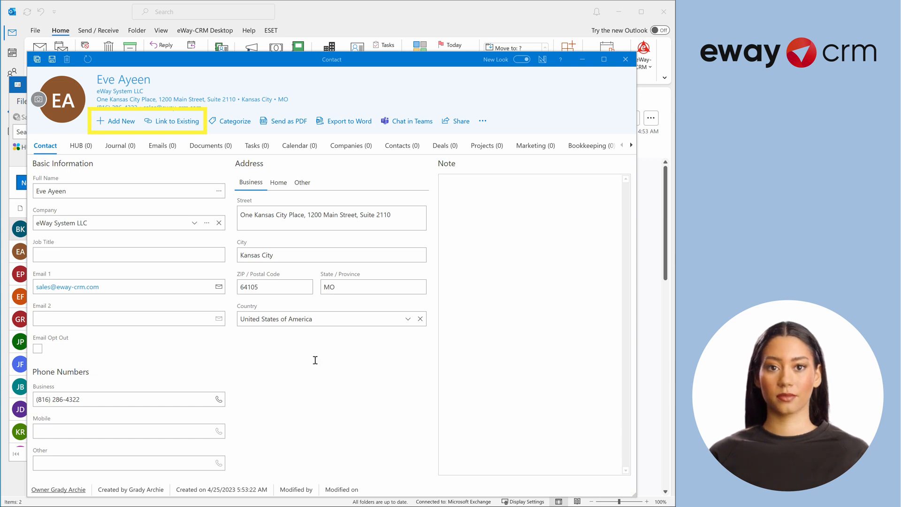
pyautogui.click(116, 120)
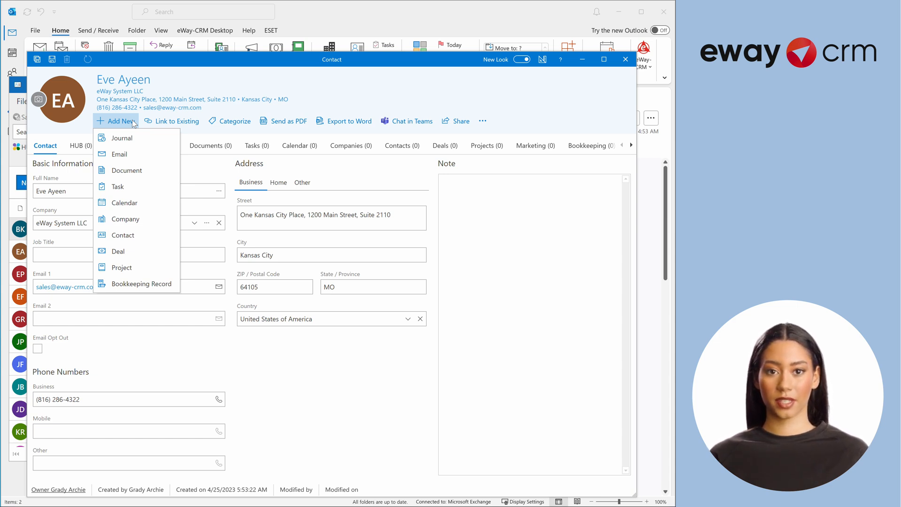
pyautogui.click(171, 121)
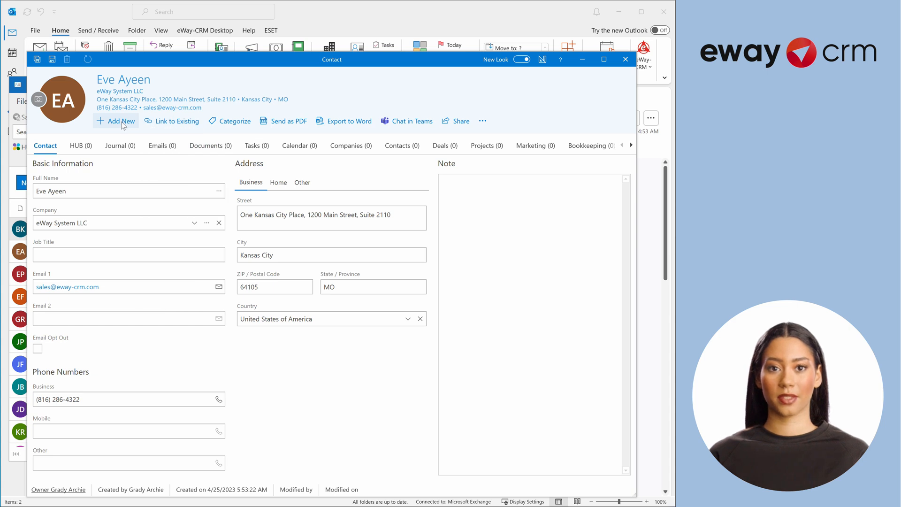
# - Save a new task with the subject 'Send a quote'
pyautogui.click(115, 120)
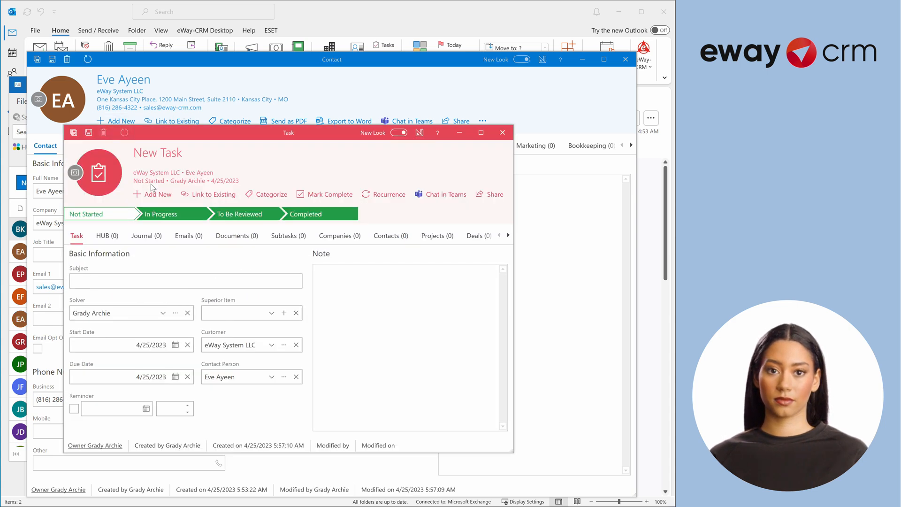
pyautogui.write('Send a quote')
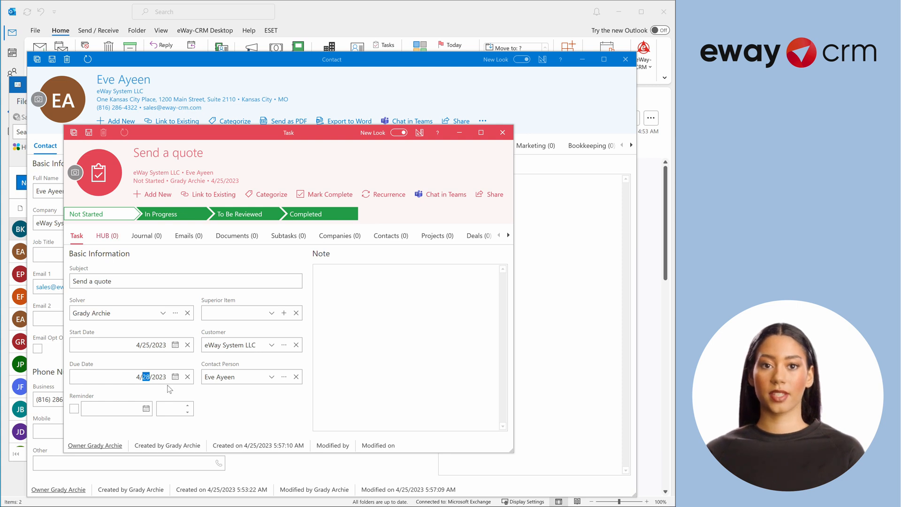
pyautogui.click(502, 132)
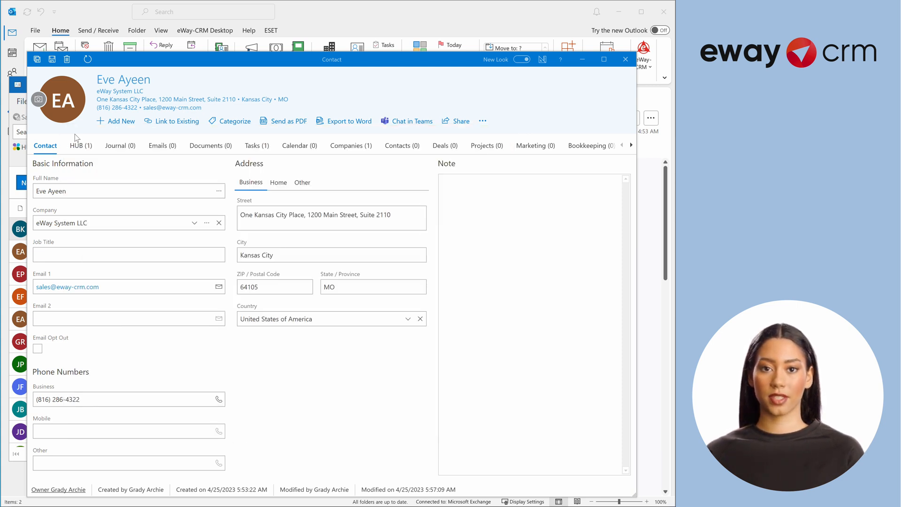
# - Add and save a journal entry with the subject 'Qualification call'
pyautogui.click(80, 145)
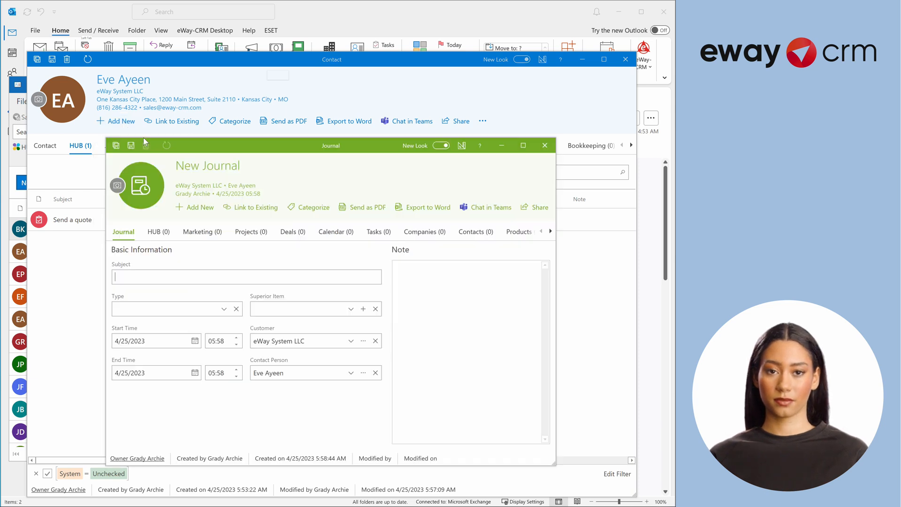
pyautogui.write('Qualification call')
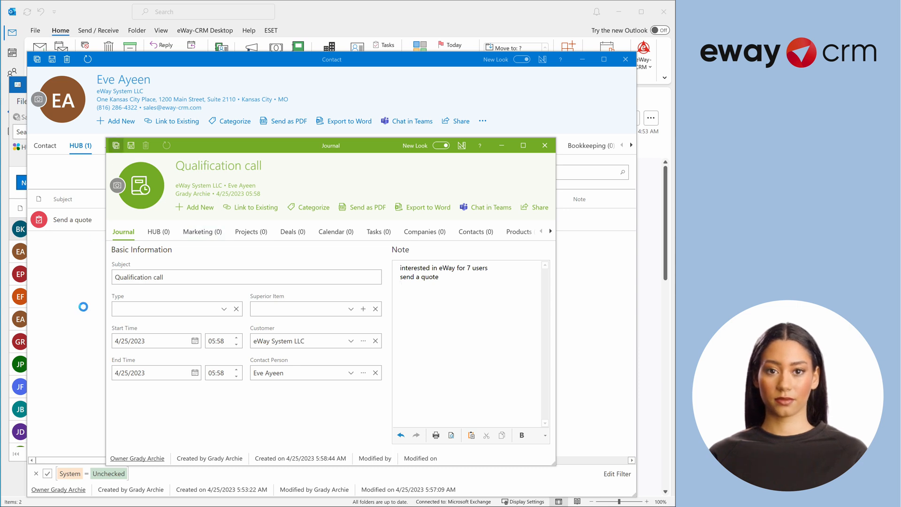
pyautogui.click(543, 145)
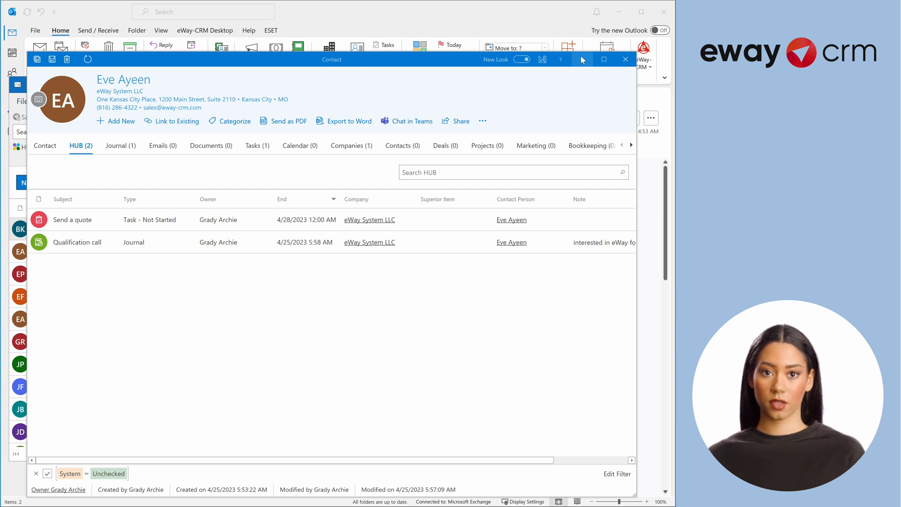
# - Minimize the contact and switch the Contacts list to the Contacts Without Next Step view
pyautogui.click(624, 59)
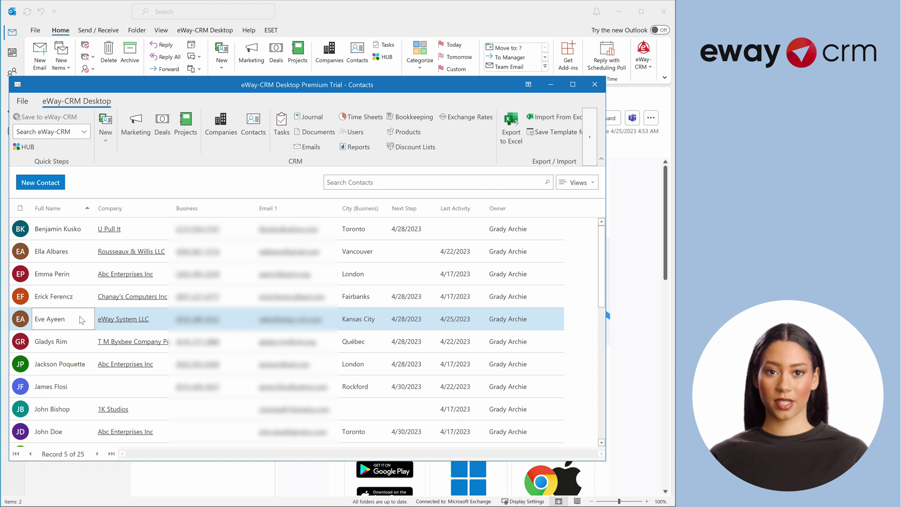
pyautogui.click(577, 182)
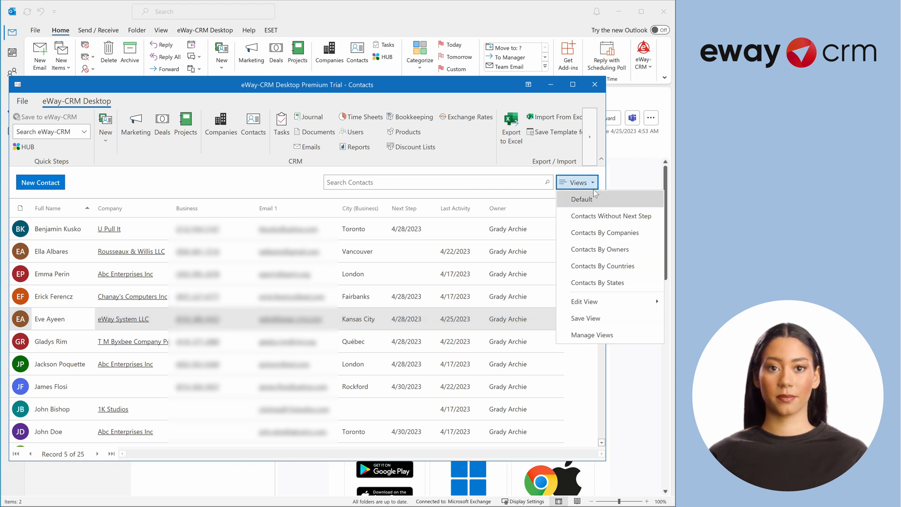
pyautogui.moveTo(611, 216)
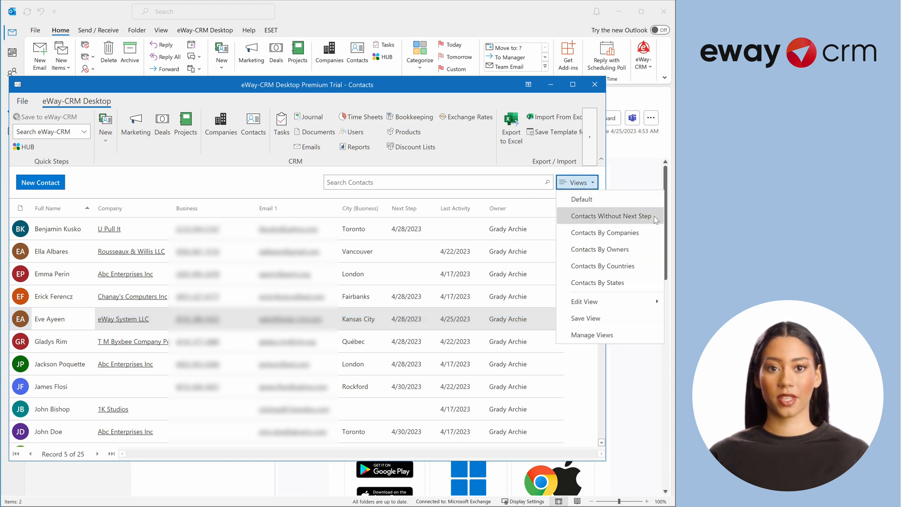
pyautogui.click(609, 216)
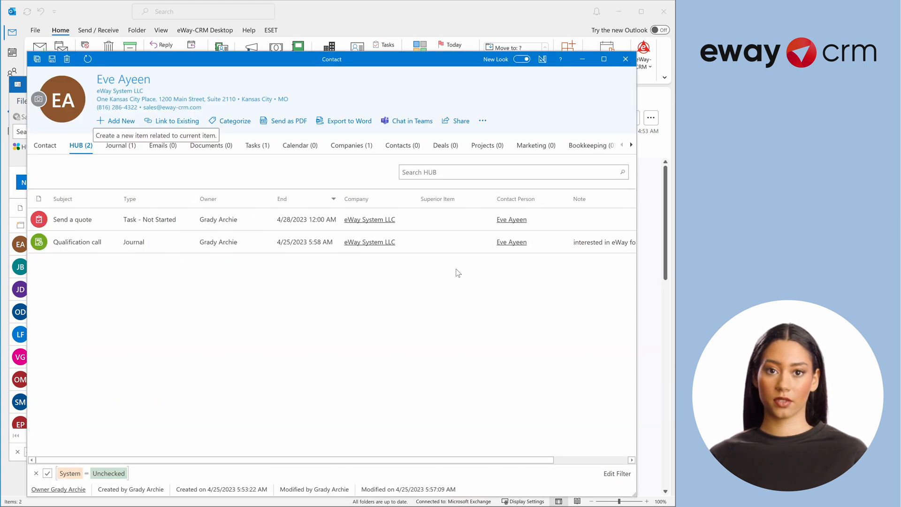
pyautogui.moveTo(208, 433)
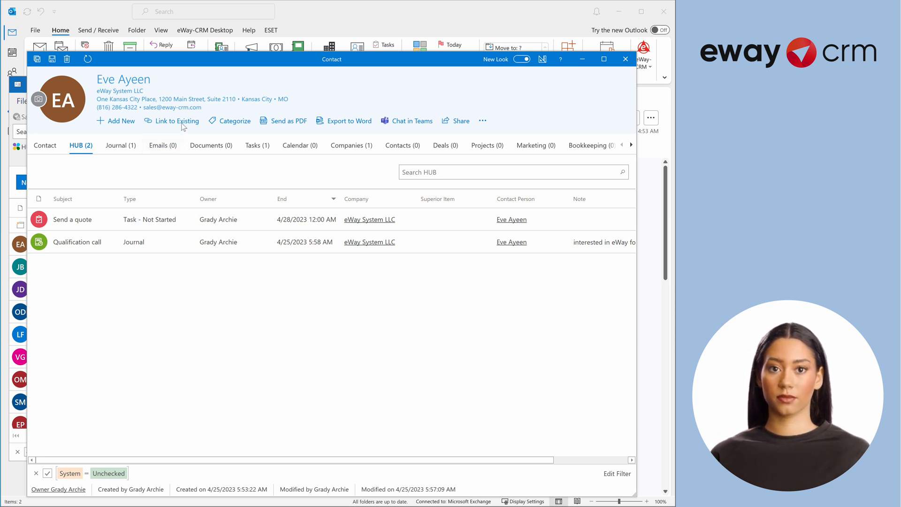
# - Link the existing company Fbs Business Finance to the contact
pyautogui.click(172, 121)
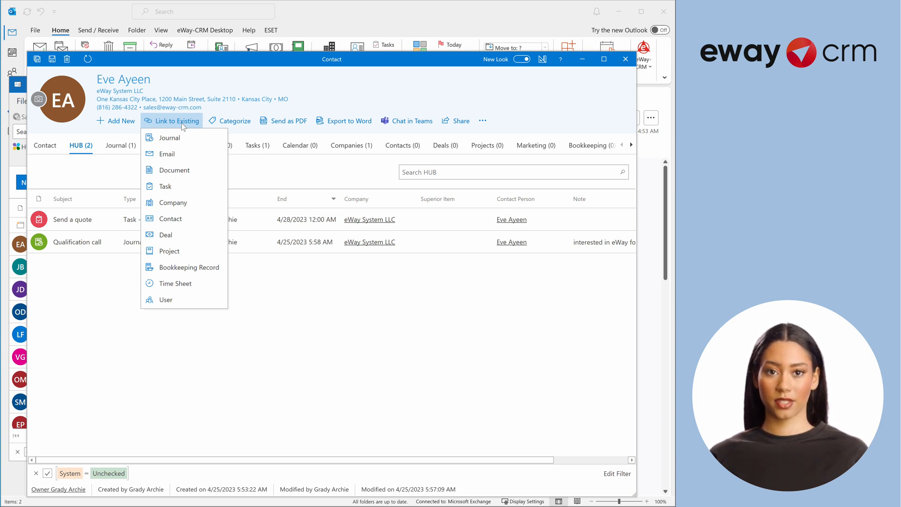
pyautogui.click(171, 202)
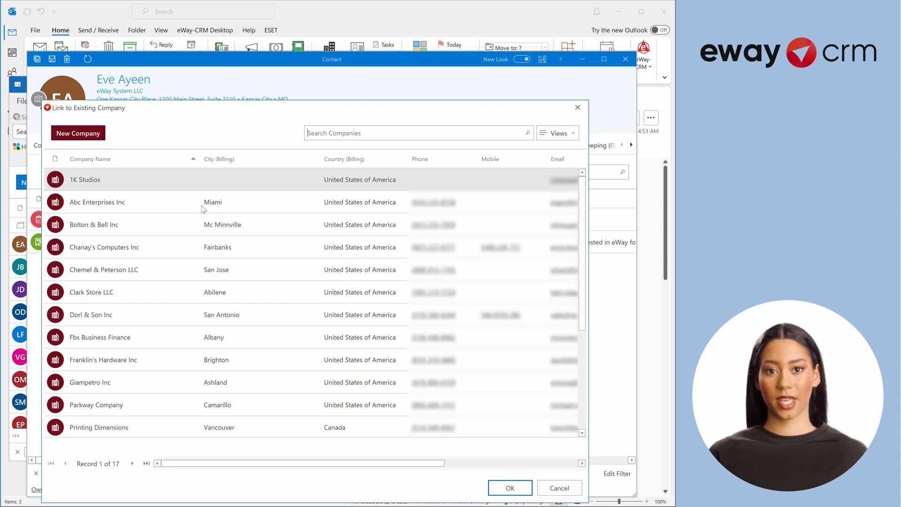
pyautogui.click(99, 337)
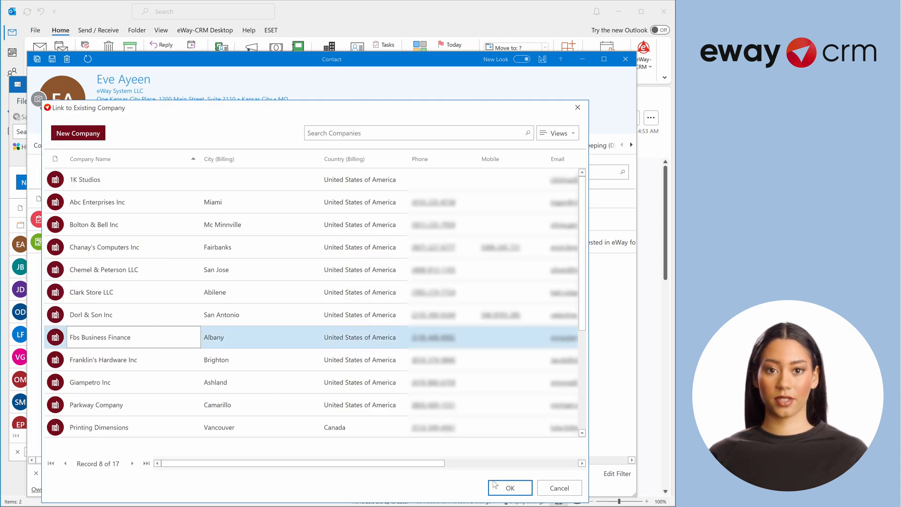
pyautogui.click(509, 487)
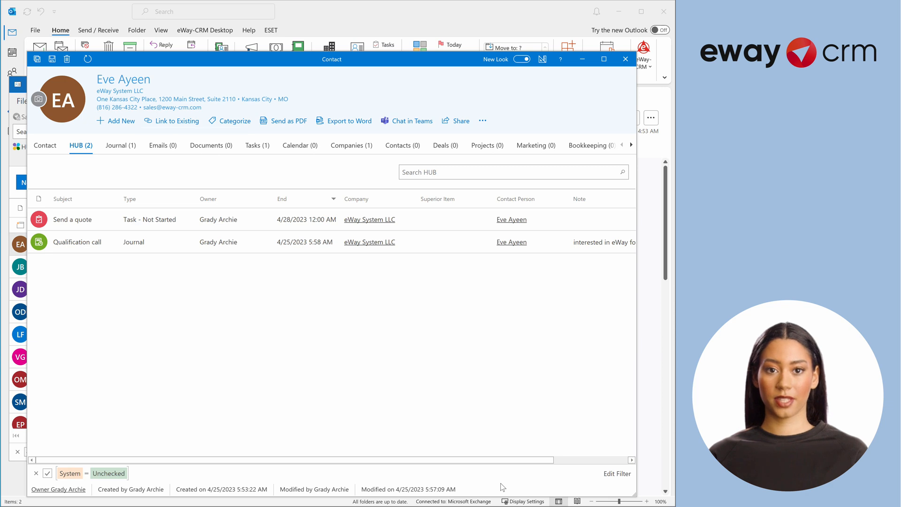
# - View the contact's linked companies and export the contact into a Word letter
pyautogui.click(350, 145)
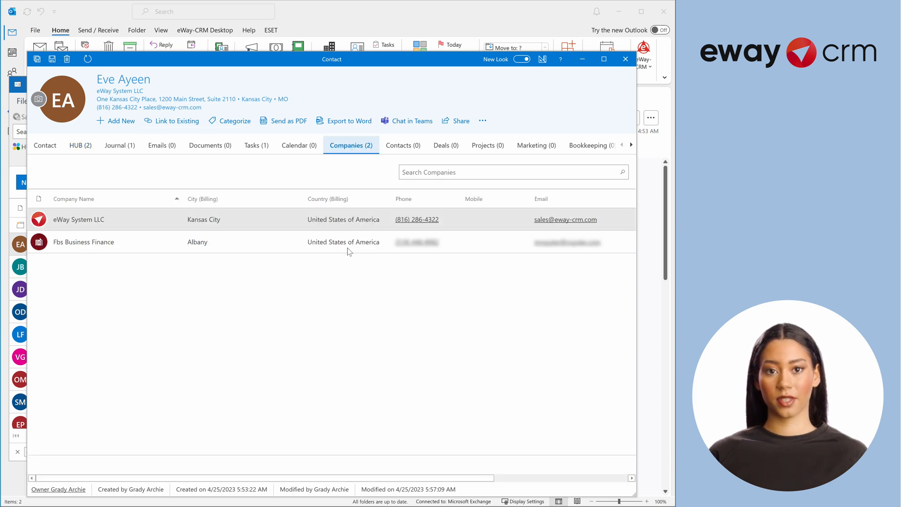
pyautogui.moveTo(346, 316)
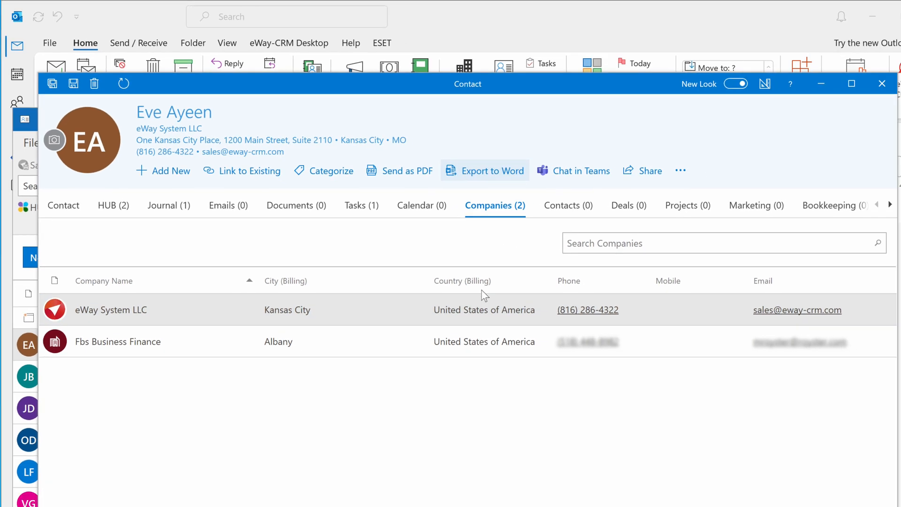
pyautogui.click(485, 171)
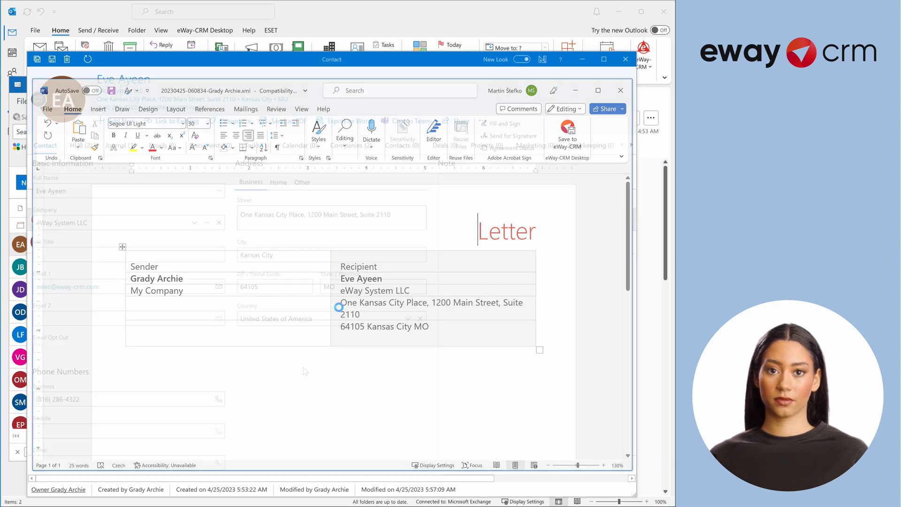
pyautogui.click(620, 90)
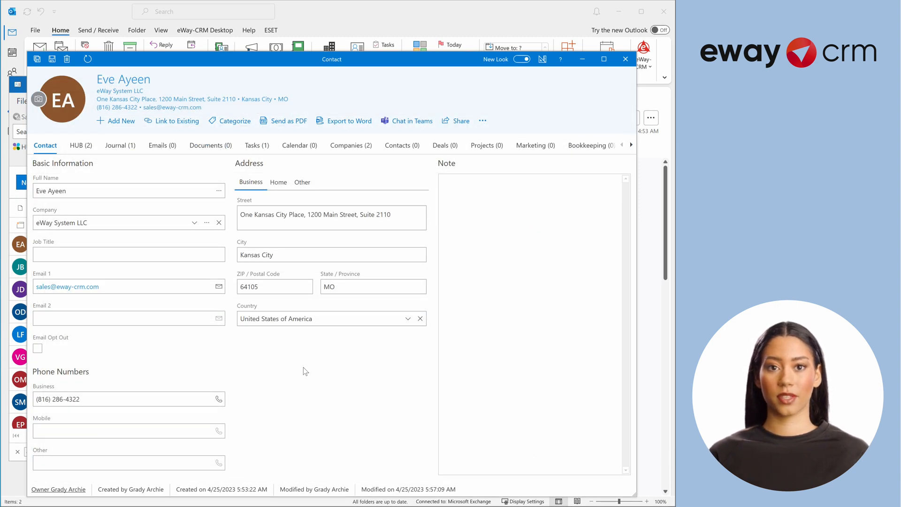
pyautogui.click(411, 120)
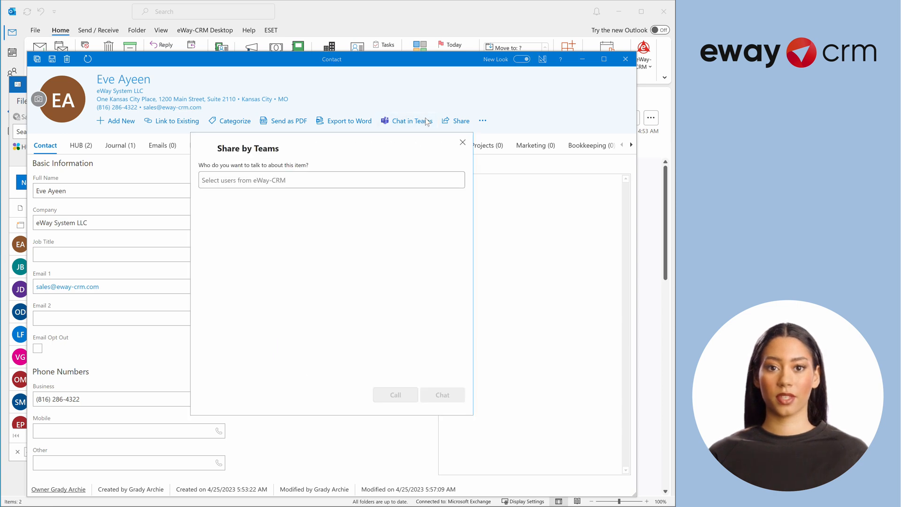
pyautogui.click(331, 183)
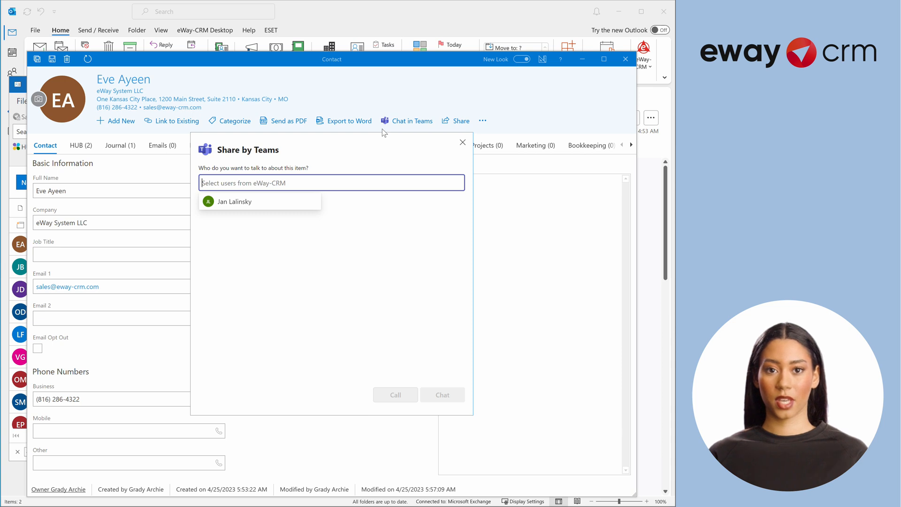
pyautogui.moveTo(377, 137)
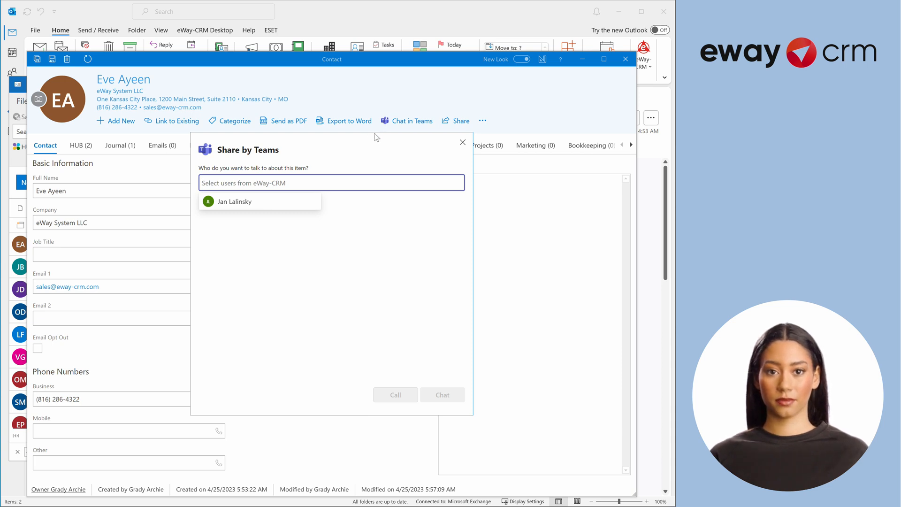
pyautogui.click(235, 201)
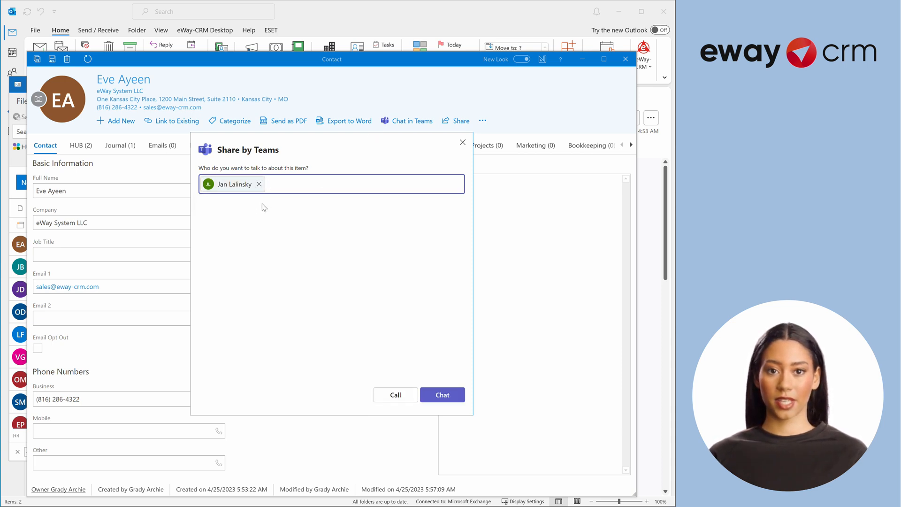
pyautogui.click(442, 394)
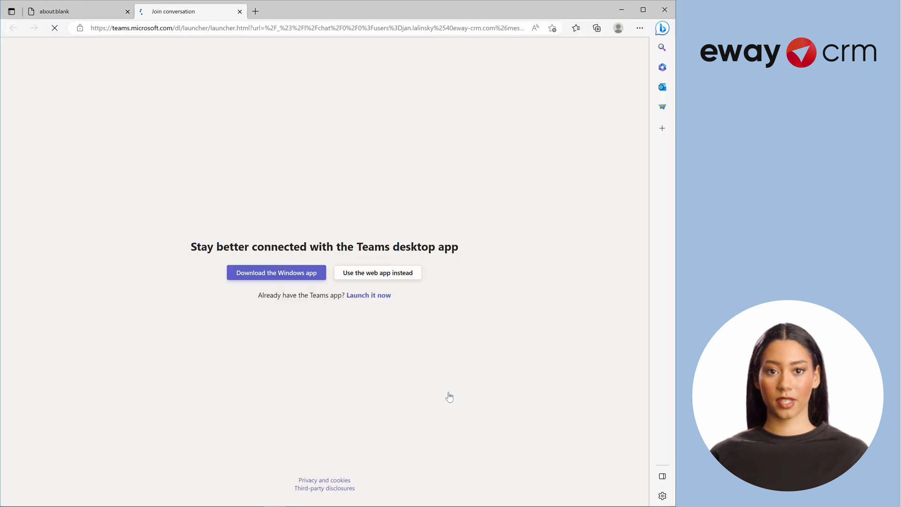